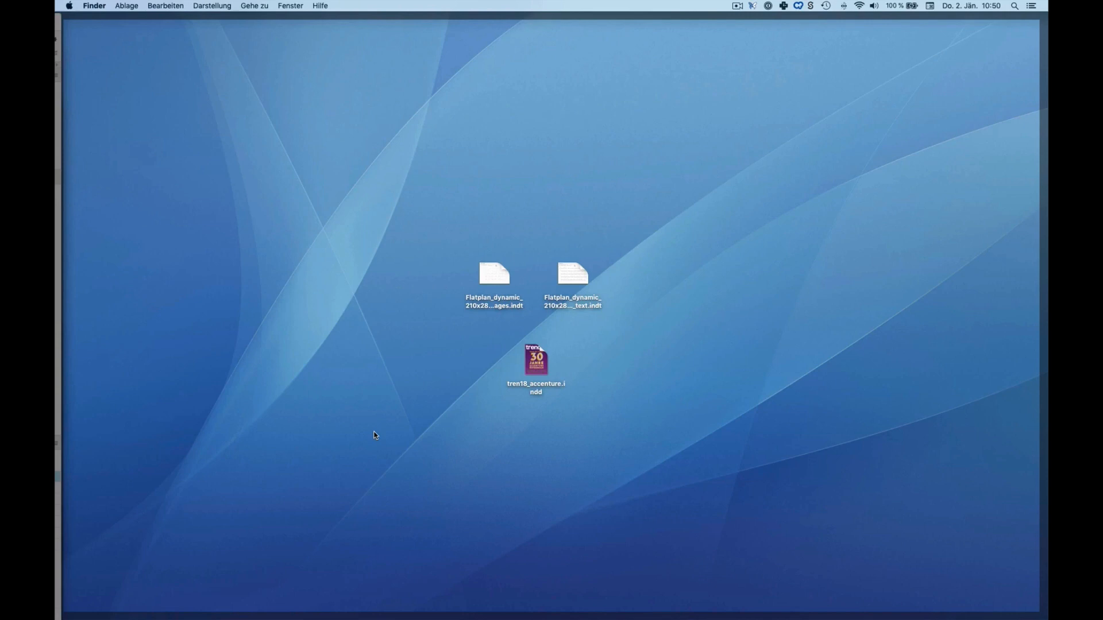
mouse_move(569, 279)
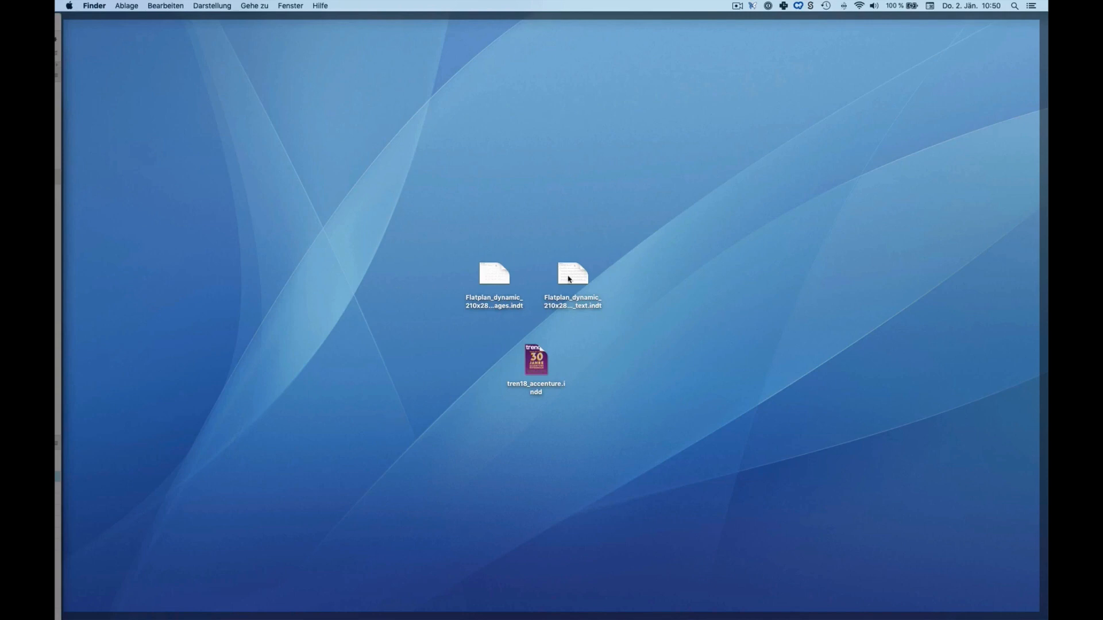
mouse_move(606, 315)
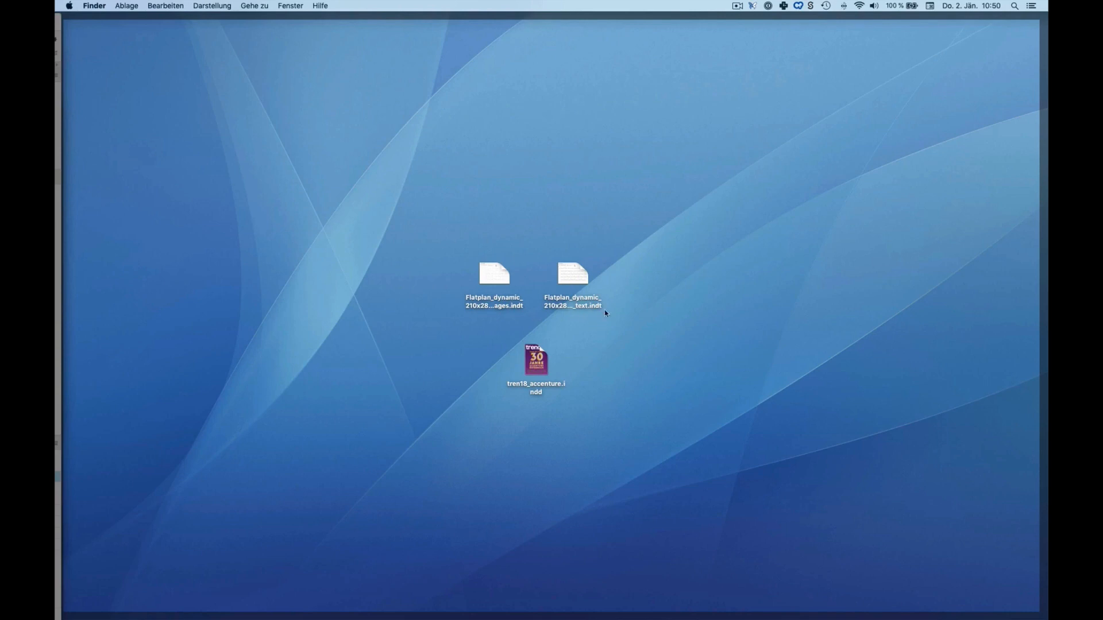
mouse_move(596, 316)
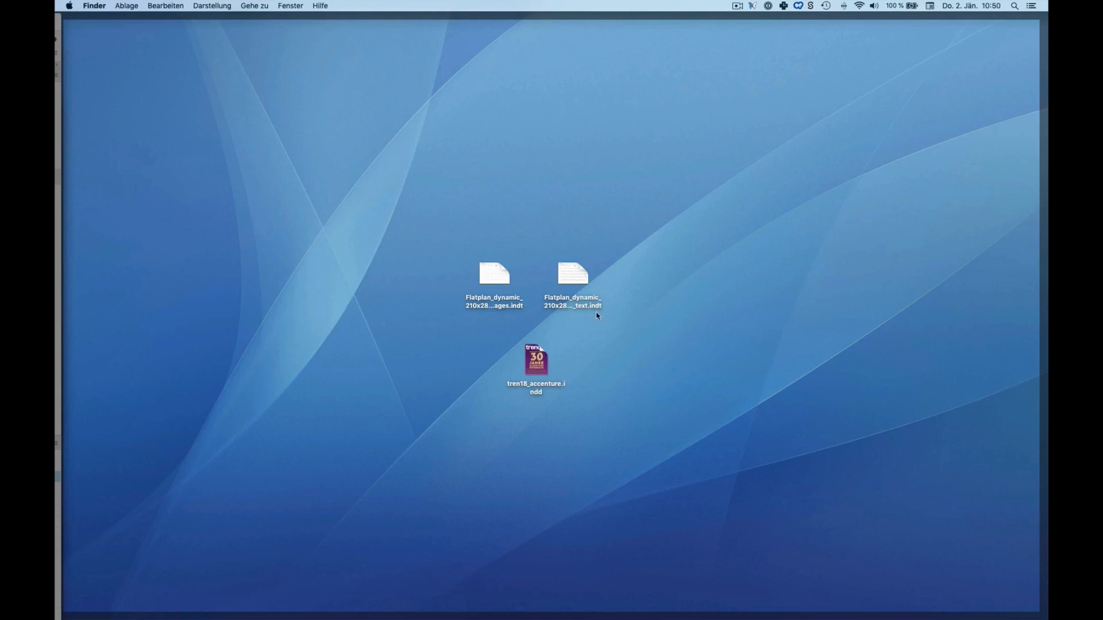
Select the Flatplan_dynamic text template on the desktop
left_click(573, 273)
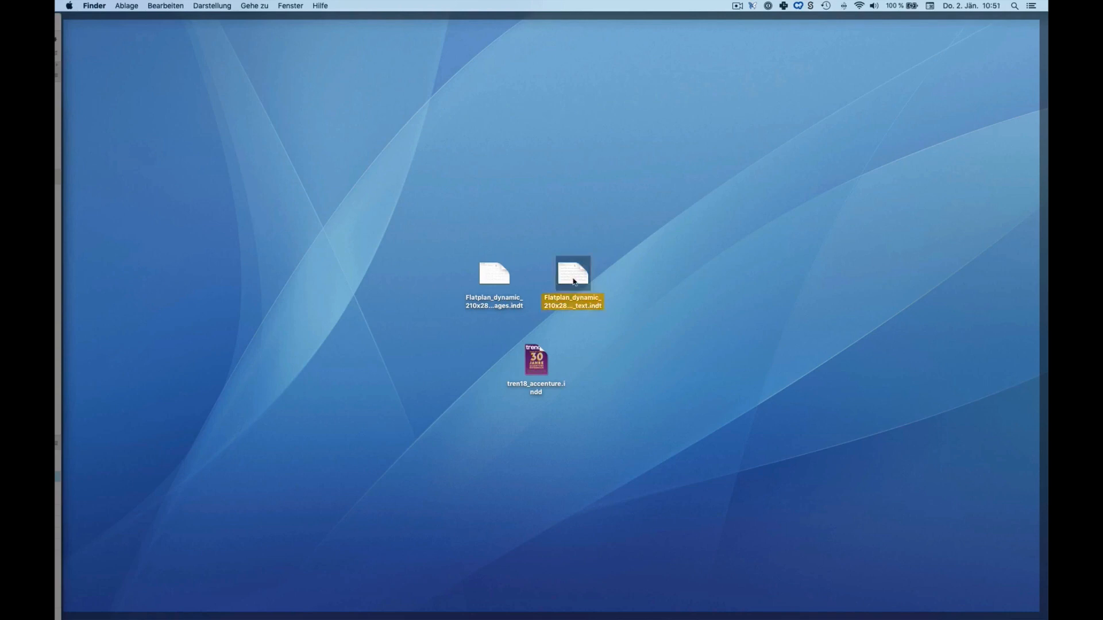
Open the text flat plan template as a new untitled two-page document
double_click(572, 273)
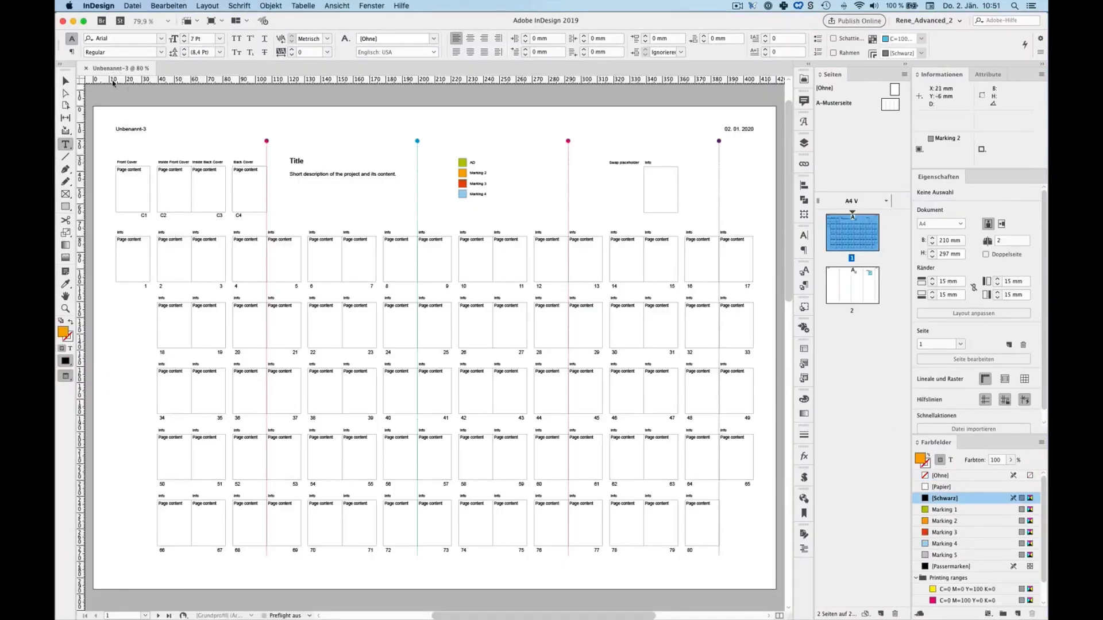
mouse_move(133, 141)
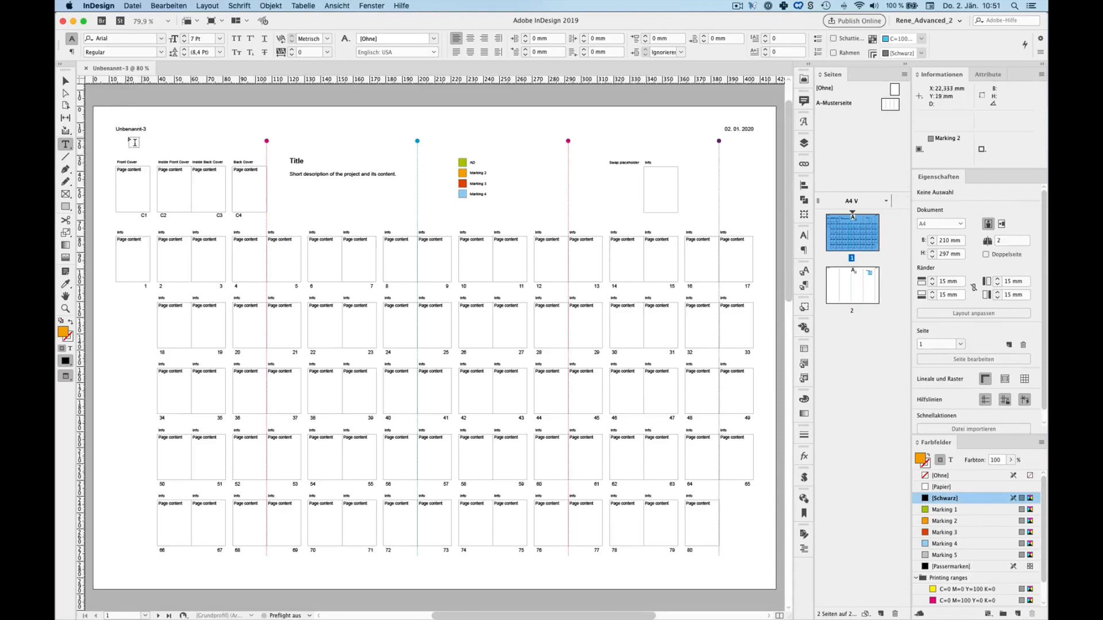
mouse_move(744, 139)
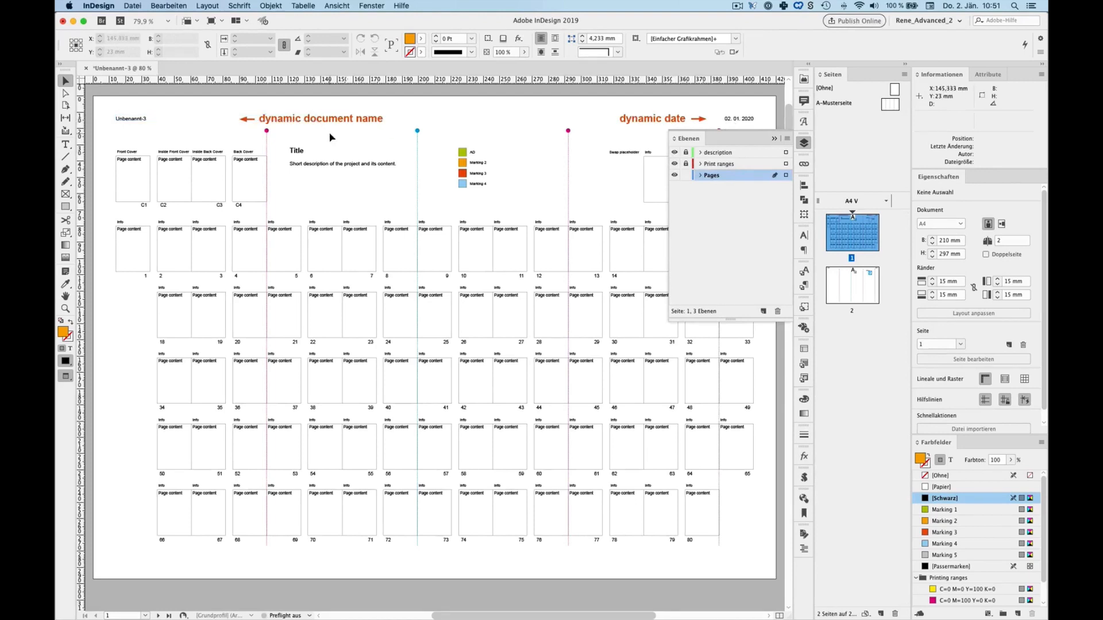
Save the flat plan on the Desktop under the name Magazin
key("shift+cmd+s")
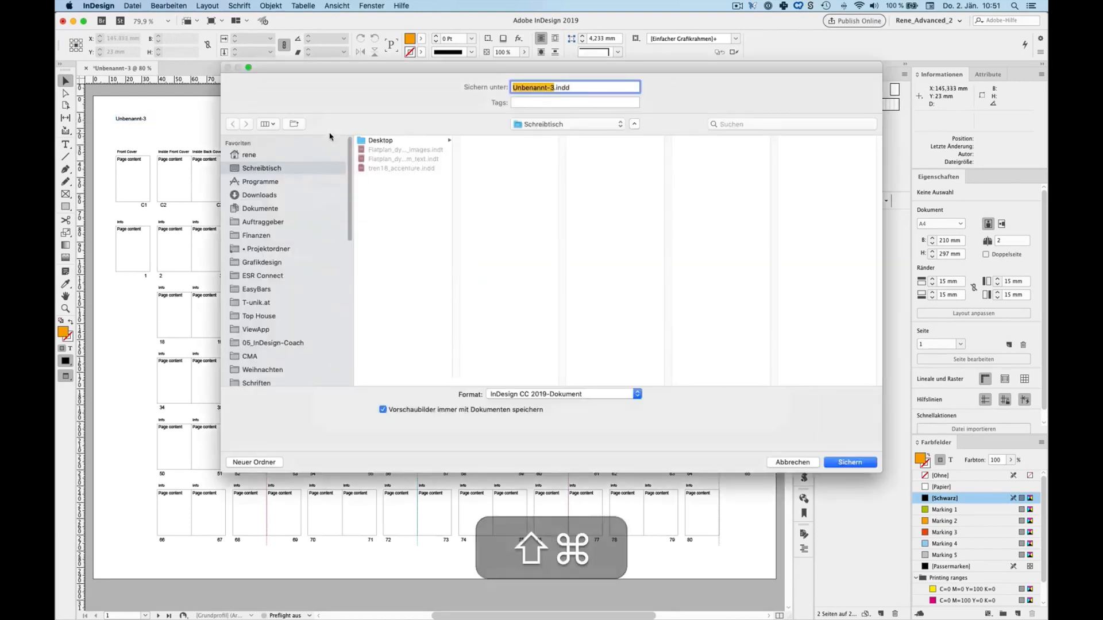
type("Magazin.indd")
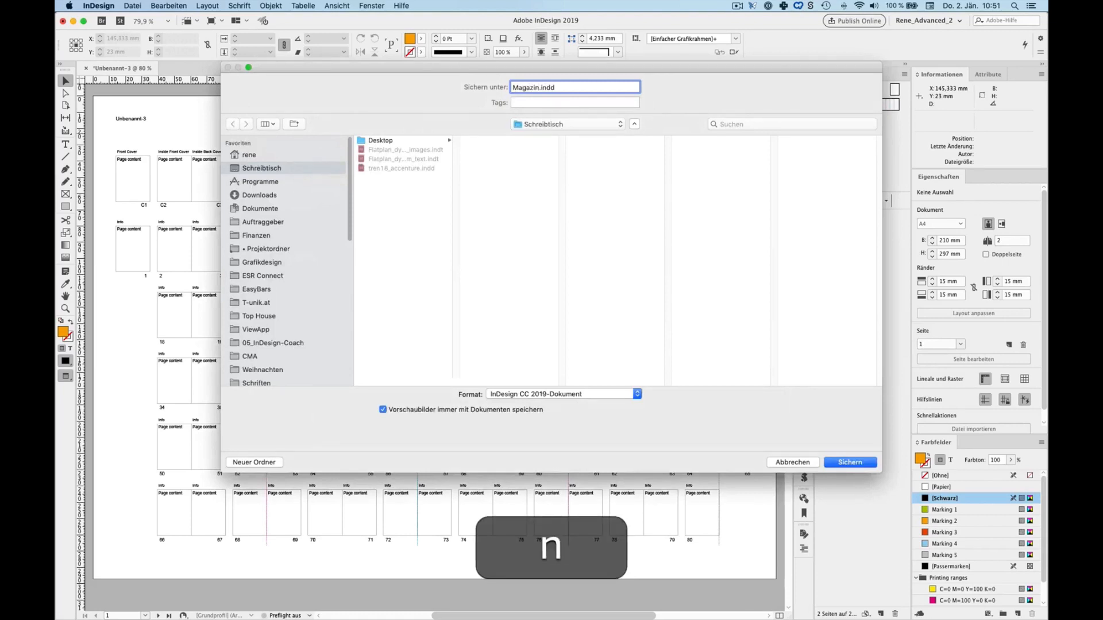
left_click(849, 461)
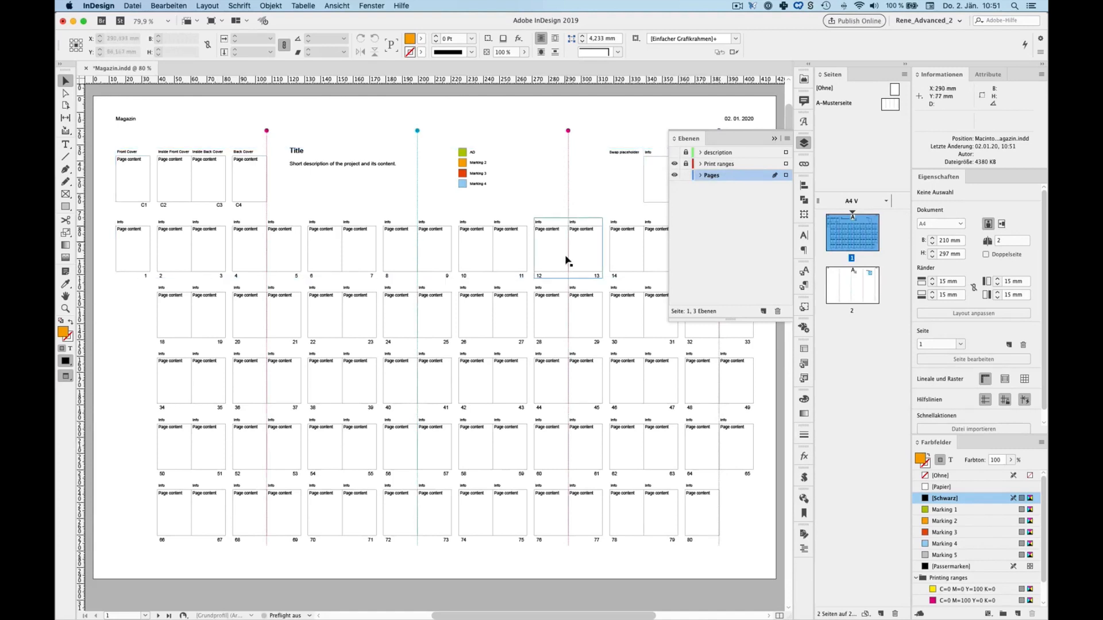
Select the frames of spreads 12–13, 28–29 and 26–27
left_click(568, 314)
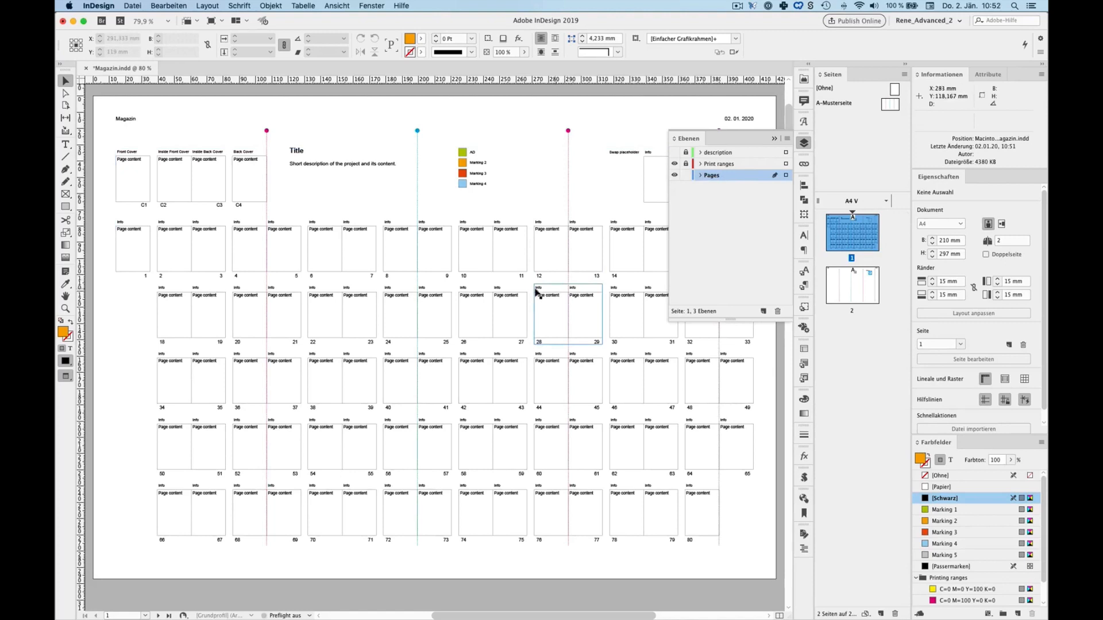
left_click(479, 316)
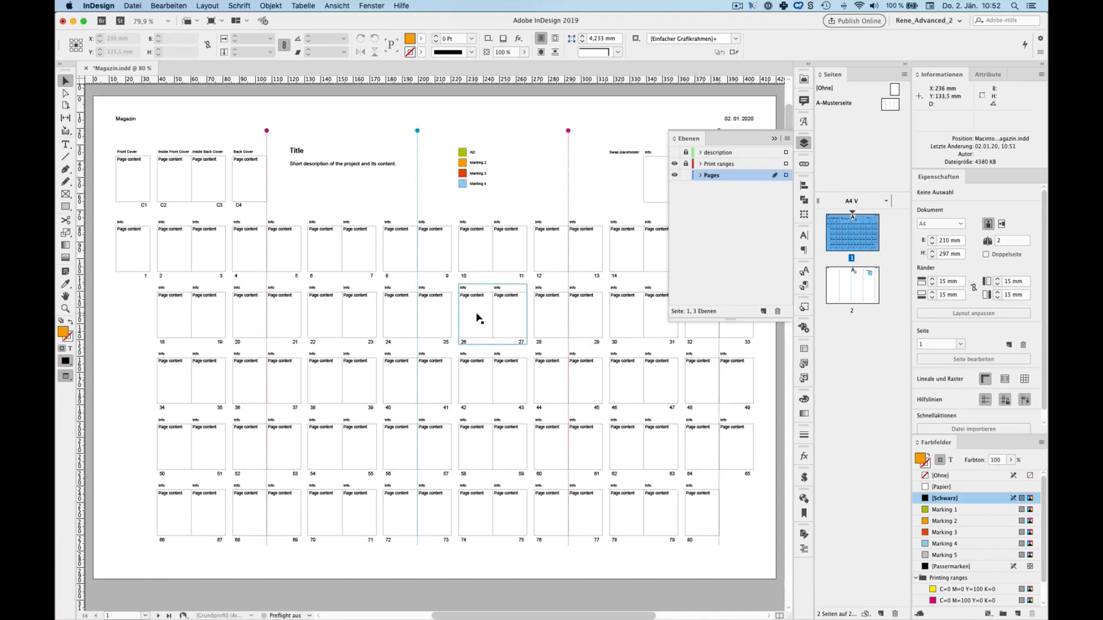
left_click(570, 313)
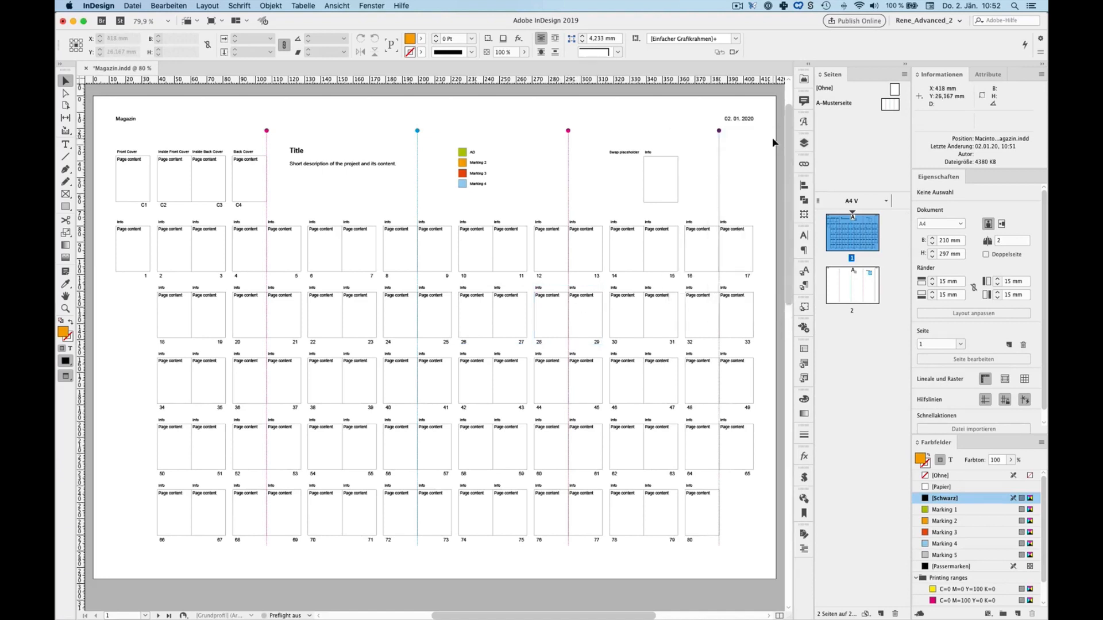
mouse_move(340, 264)
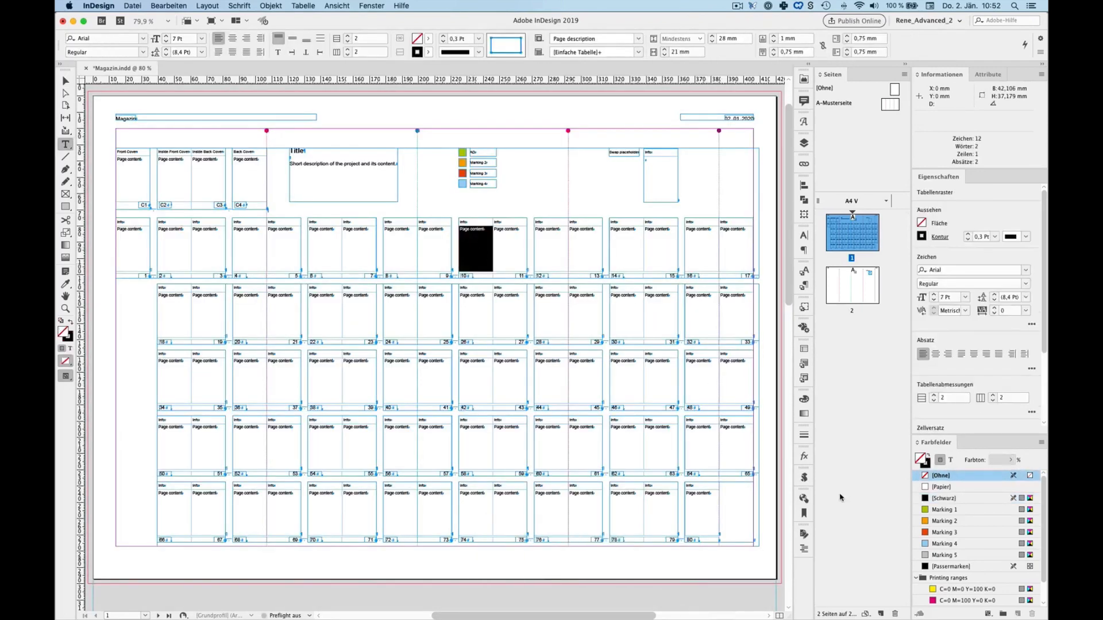
Apply Marking 2 to the page-10 cell and select the spread 10–11 cells
left_click(944, 520)
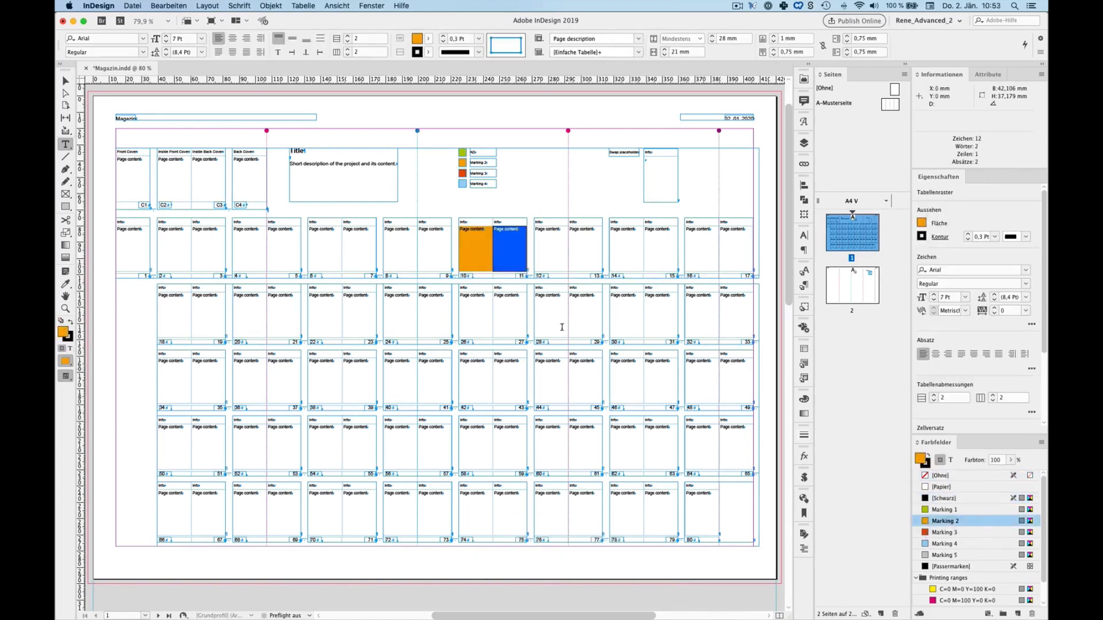
mouse_move(530, 314)
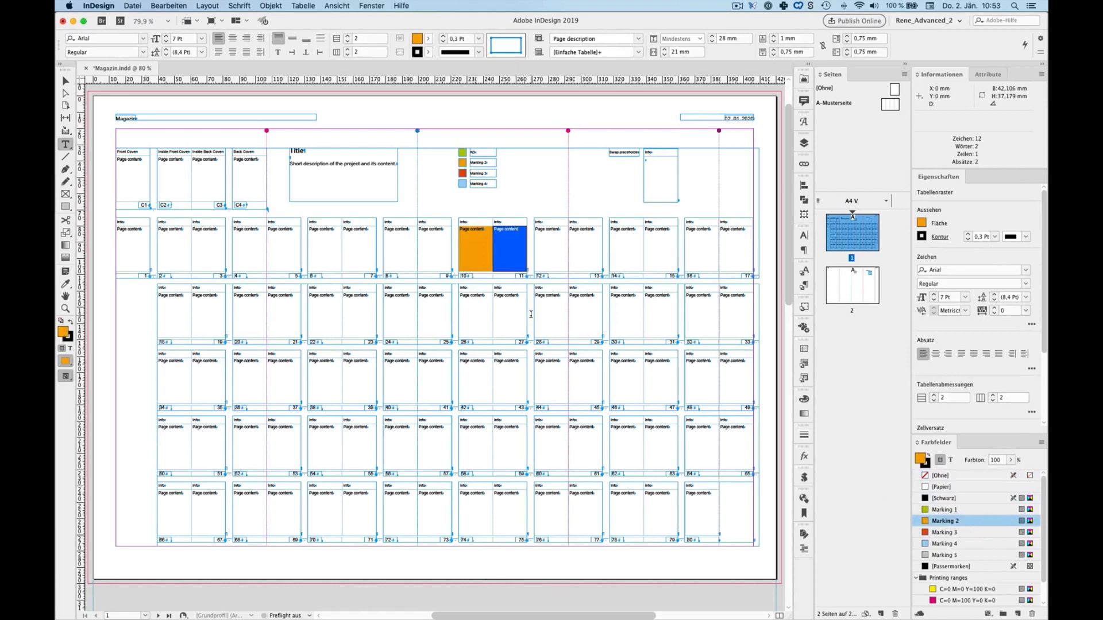
mouse_move(452, 231)
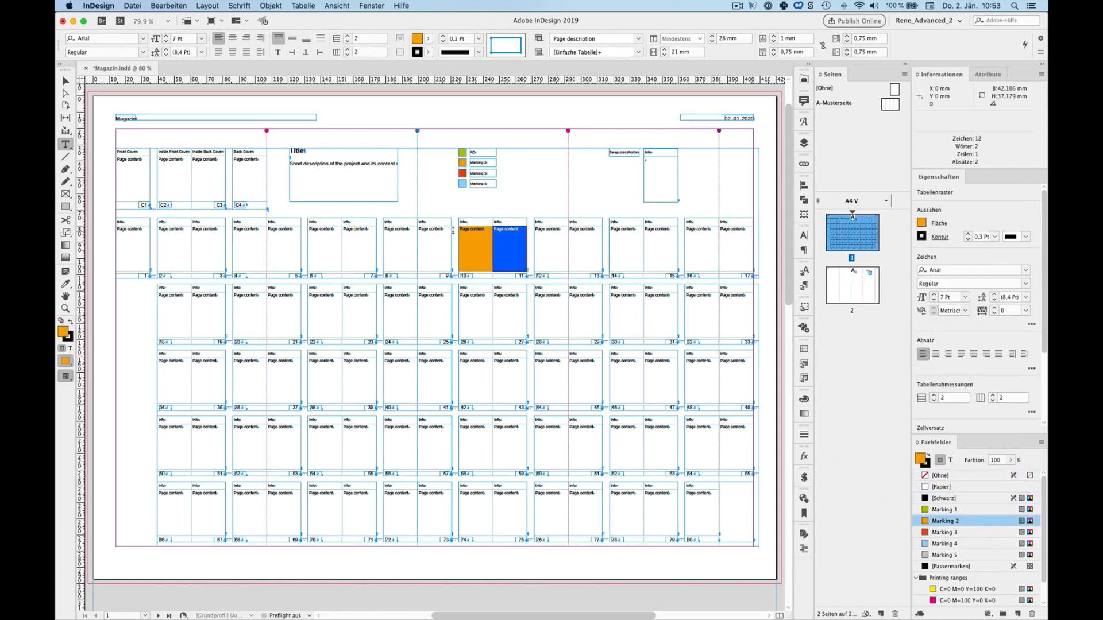
left_click(506, 246)
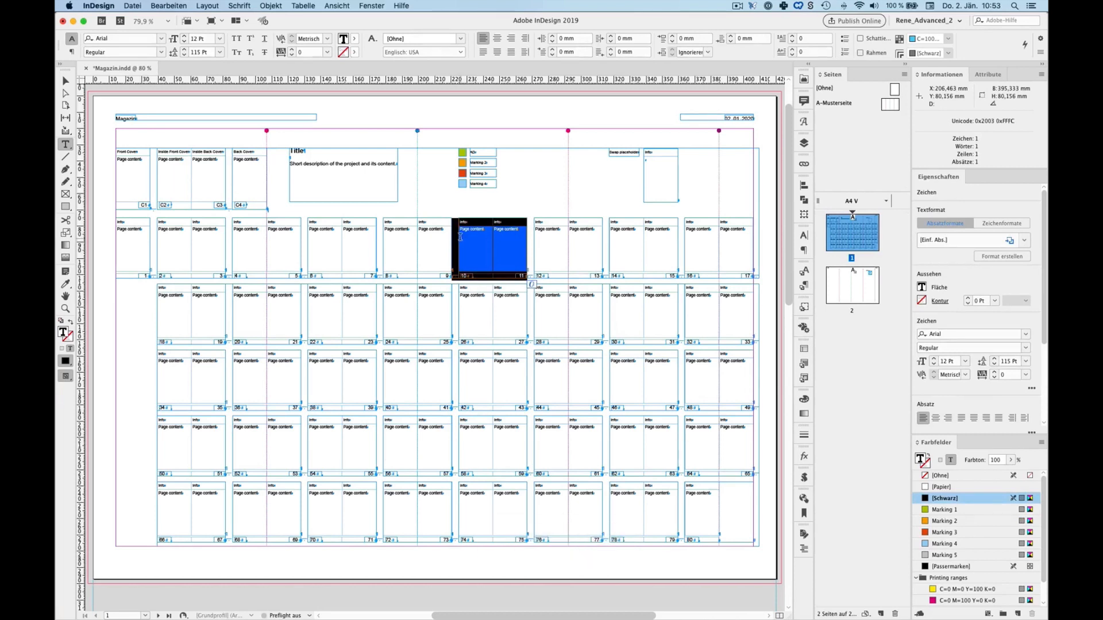
mouse_move(454, 242)
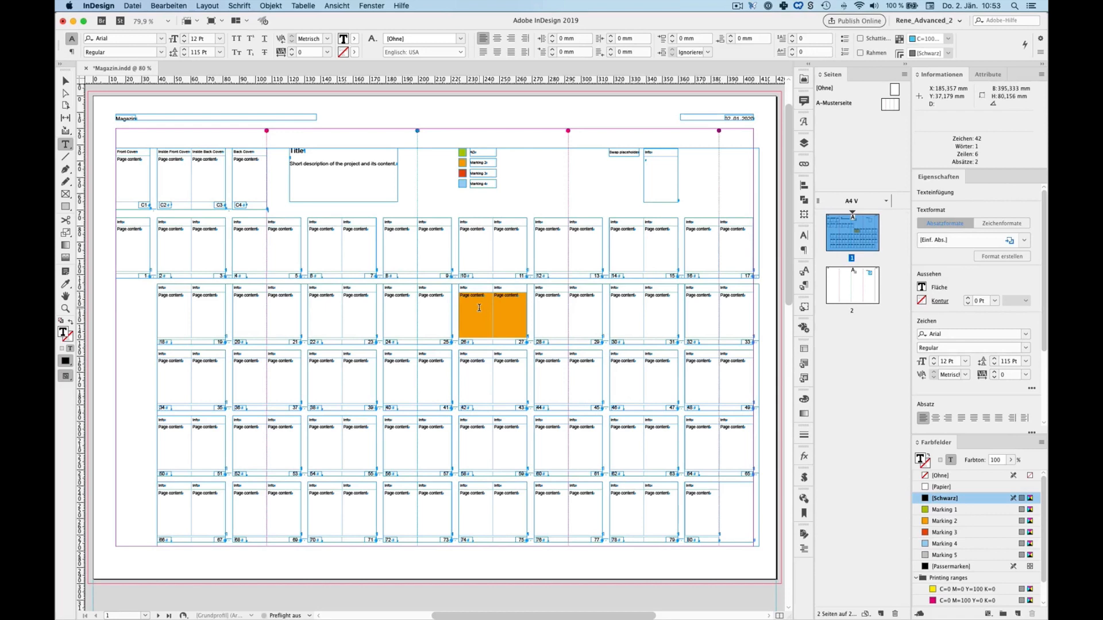
key("cmd+k")
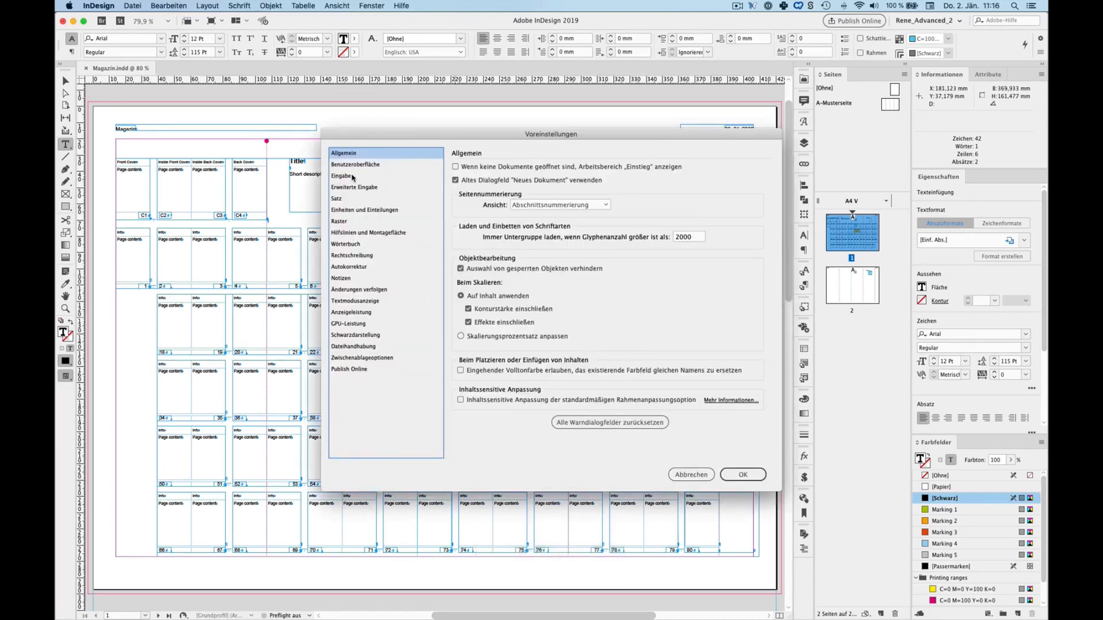
left_click(342, 176)
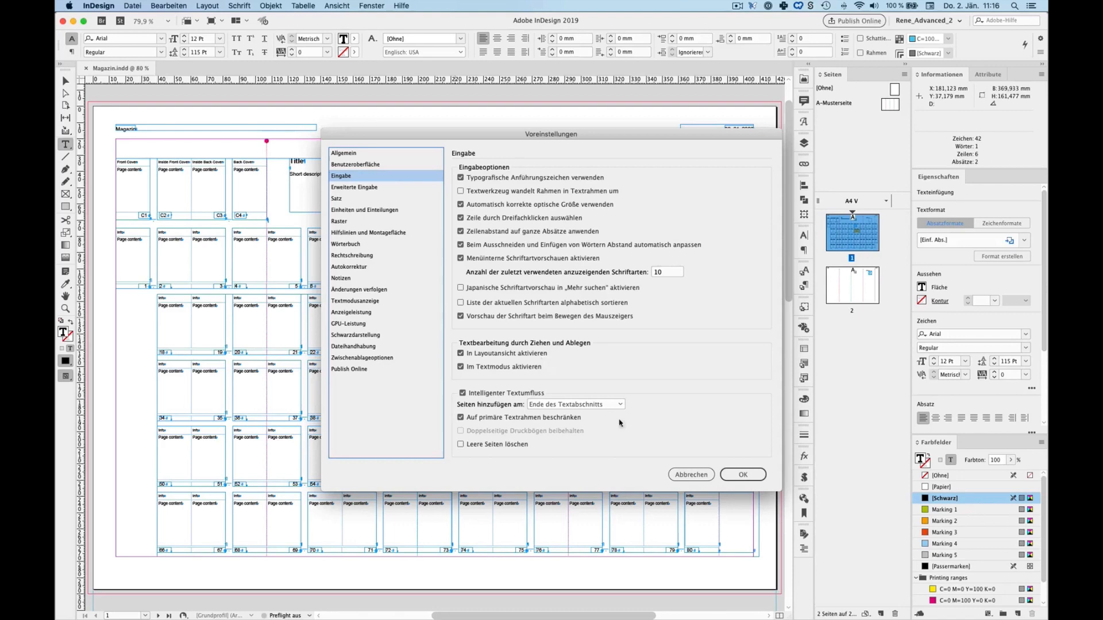
left_click(741, 475)
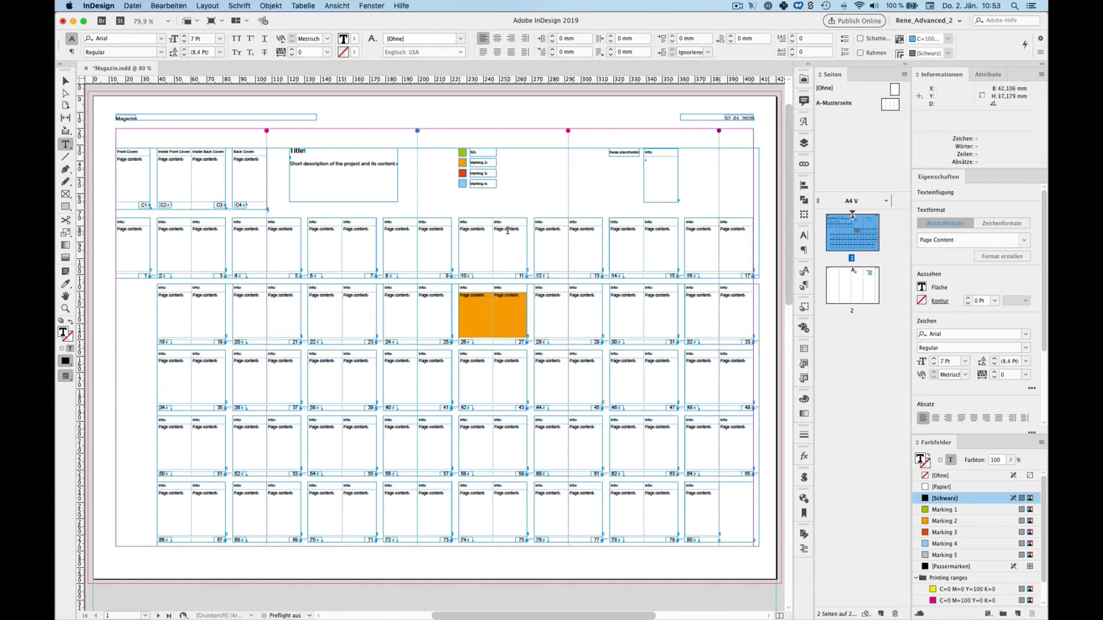
Type the Werbung label into the page-10 cell and zoom in on it
type("Wertung")
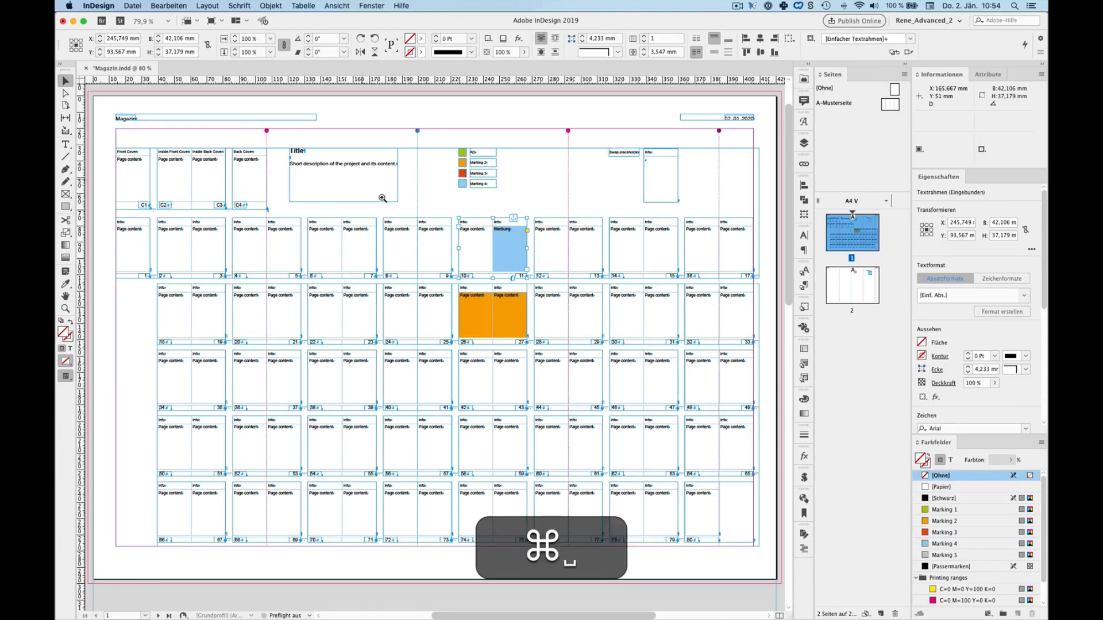
key("cmd+=")
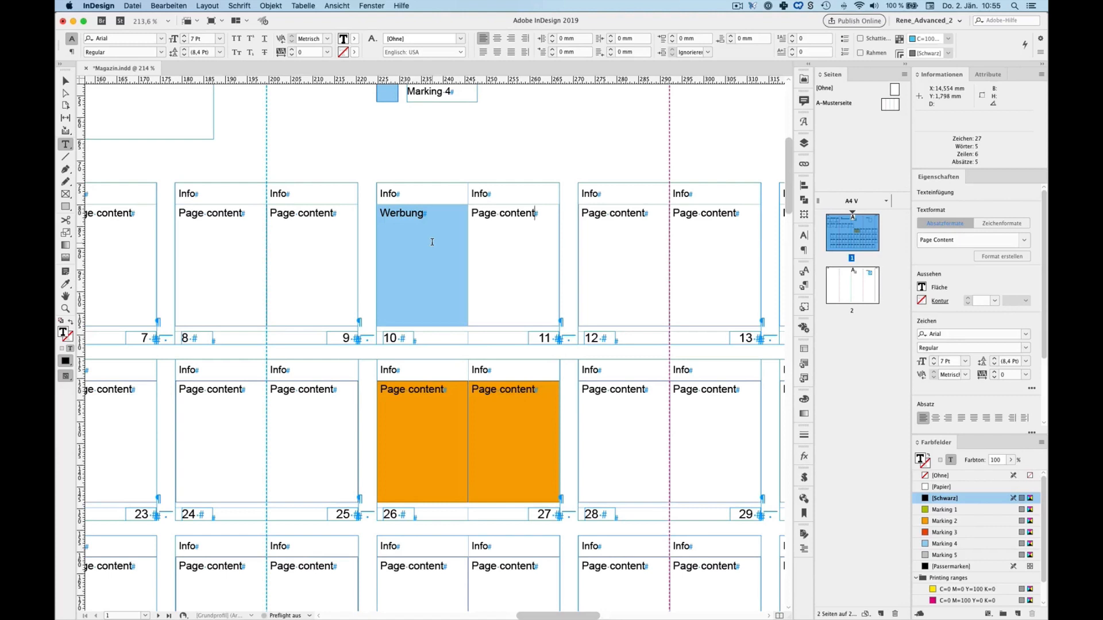
Collapse Separate Styles and choose Edit for the Basic Font paragraph style
left_click(804, 287)
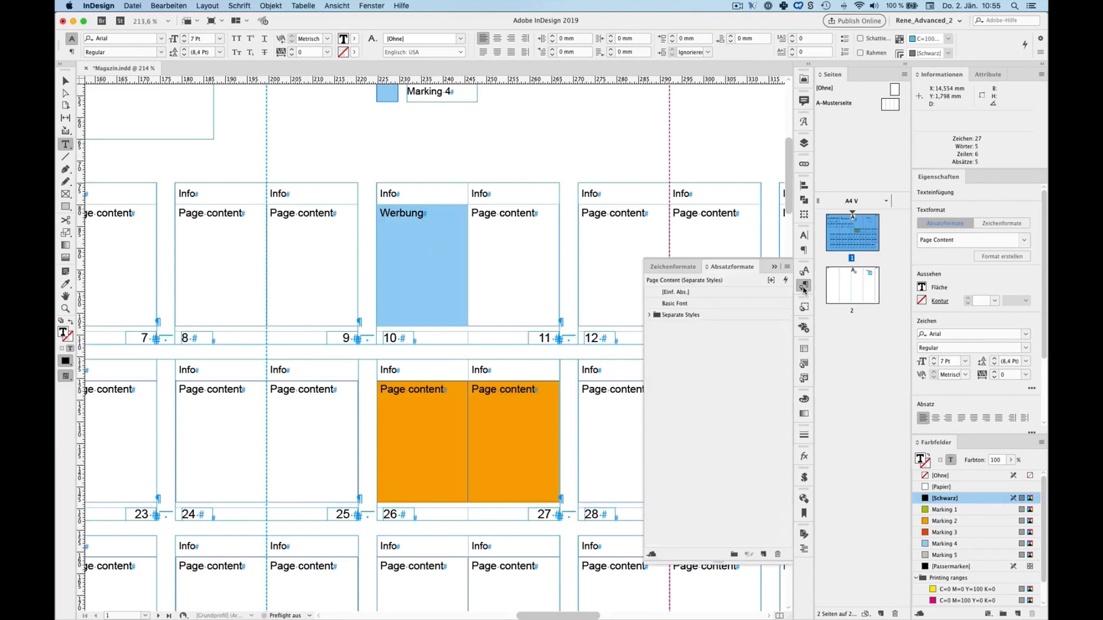
mouse_move(803, 286)
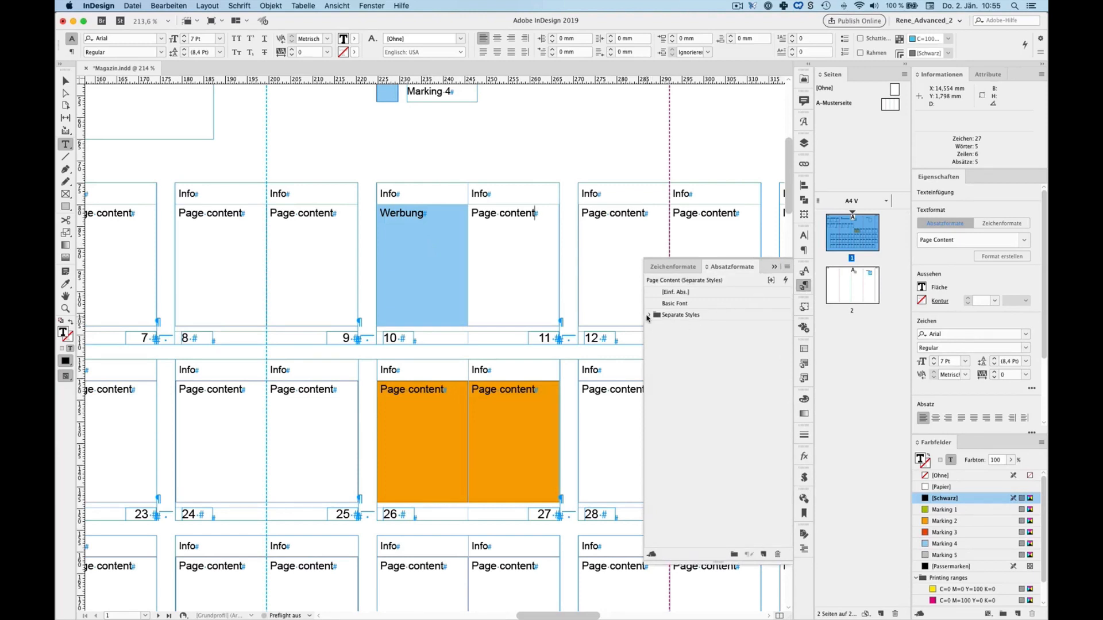
left_click(657, 315)
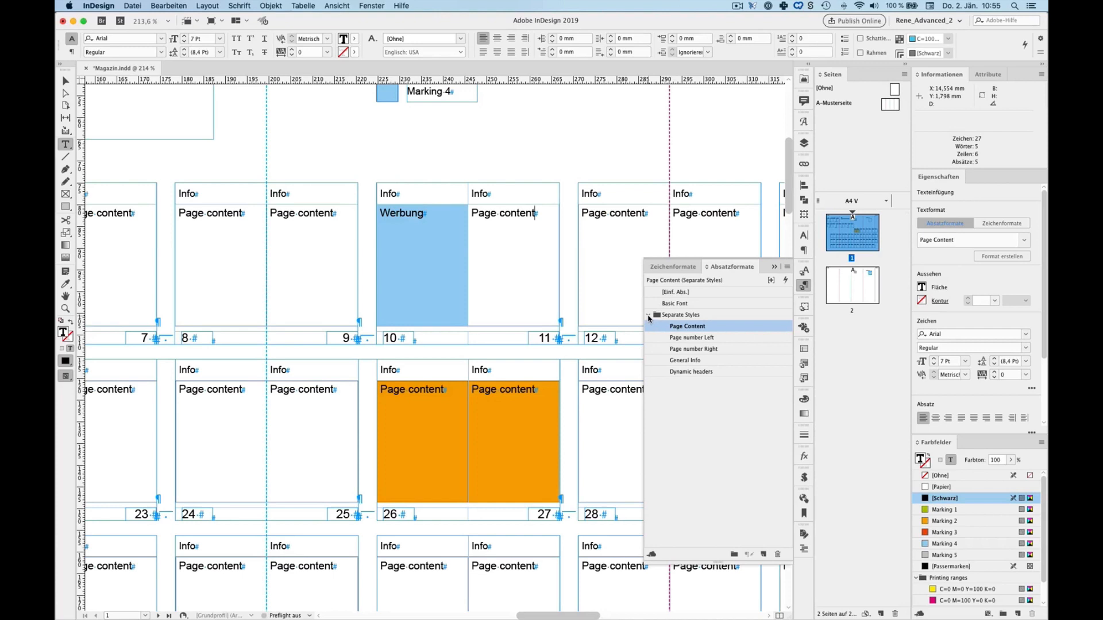
left_click(649, 314)
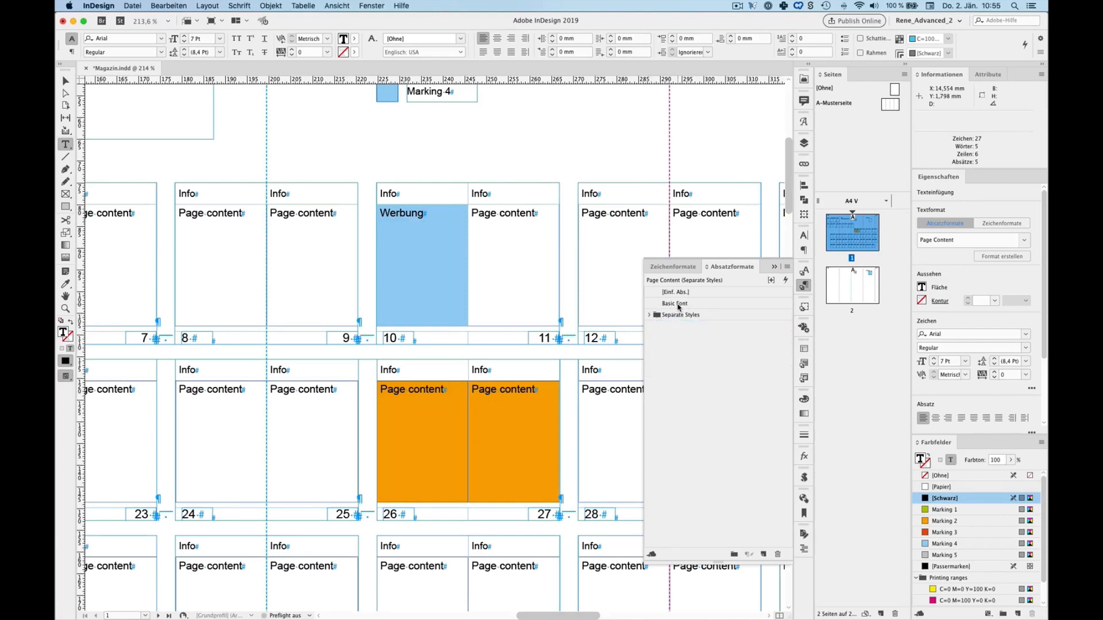
right_click(675, 304)
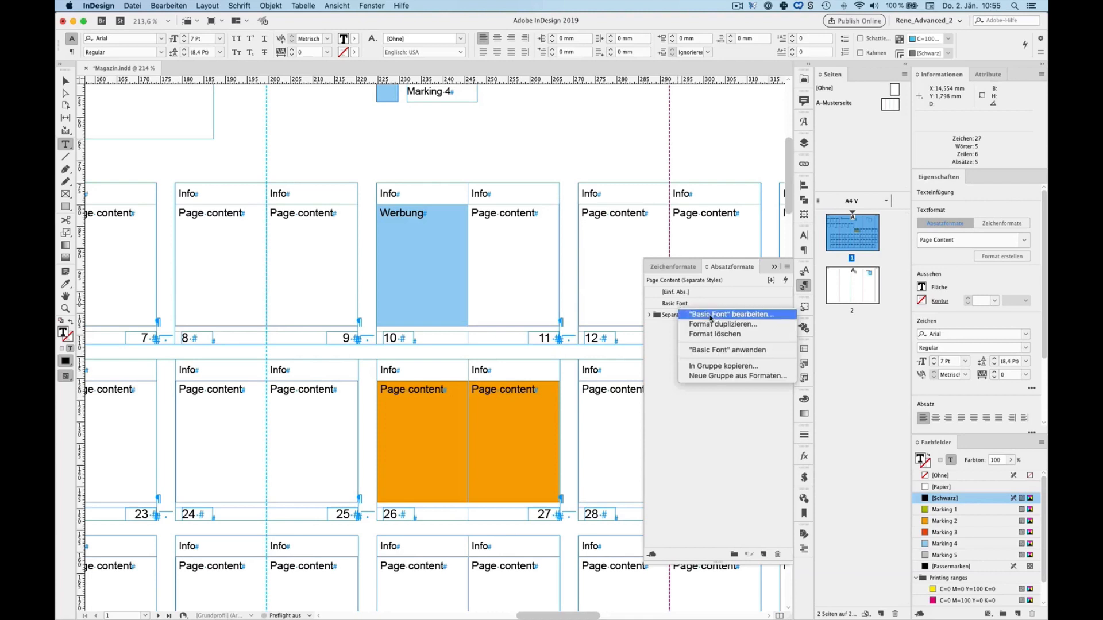
left_click(731, 314)
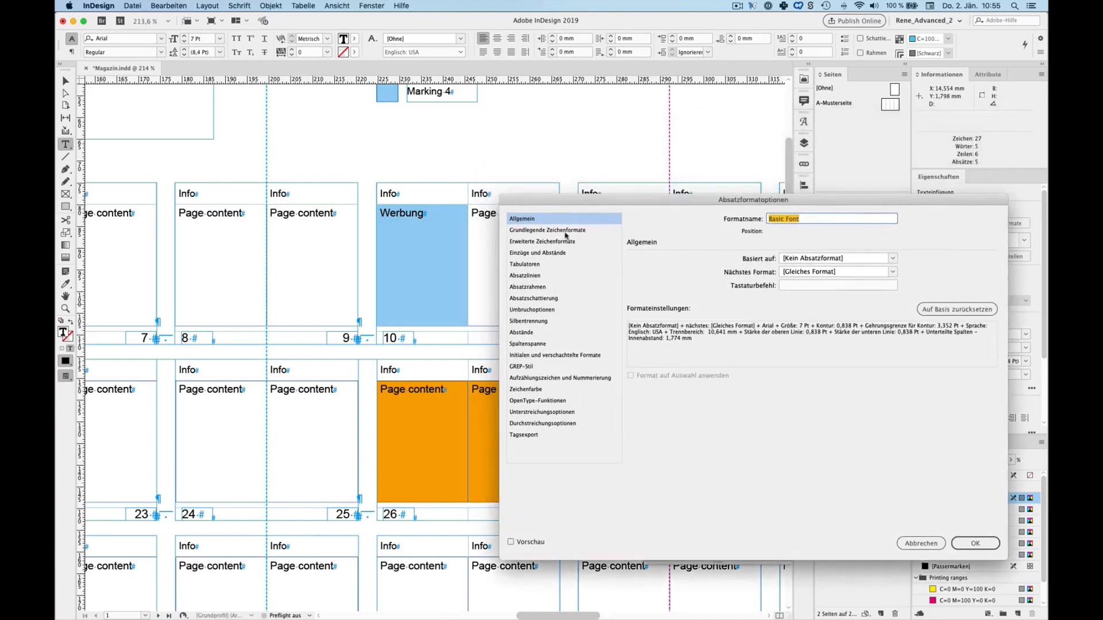
Preview Minion Pro in Basic Character Formats, then cancel the dialog
left_click(548, 230)
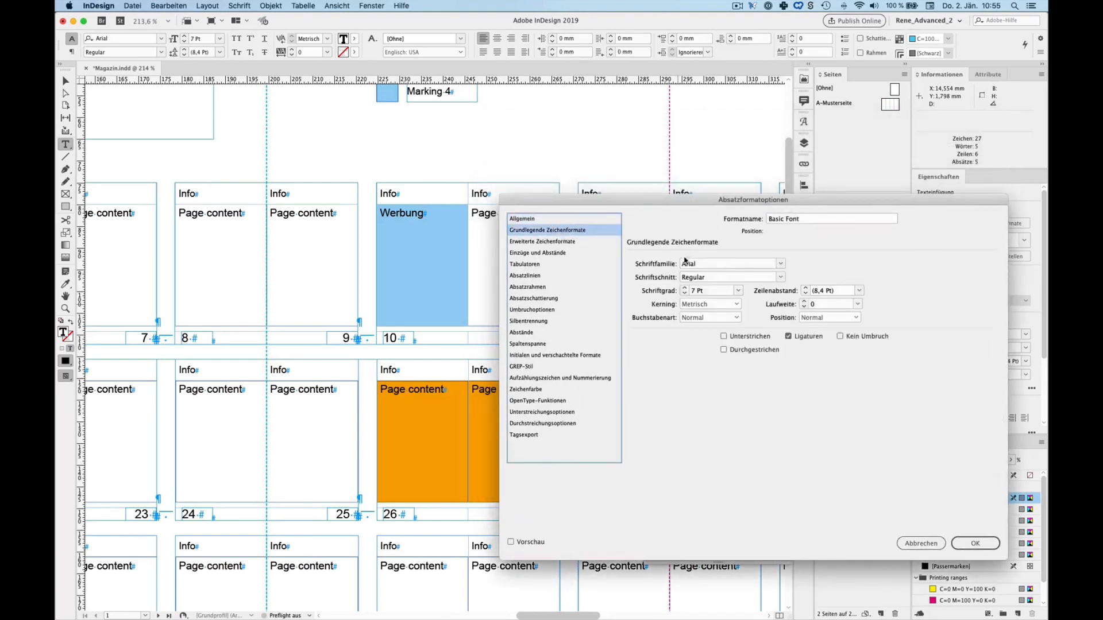
key("shift+m")
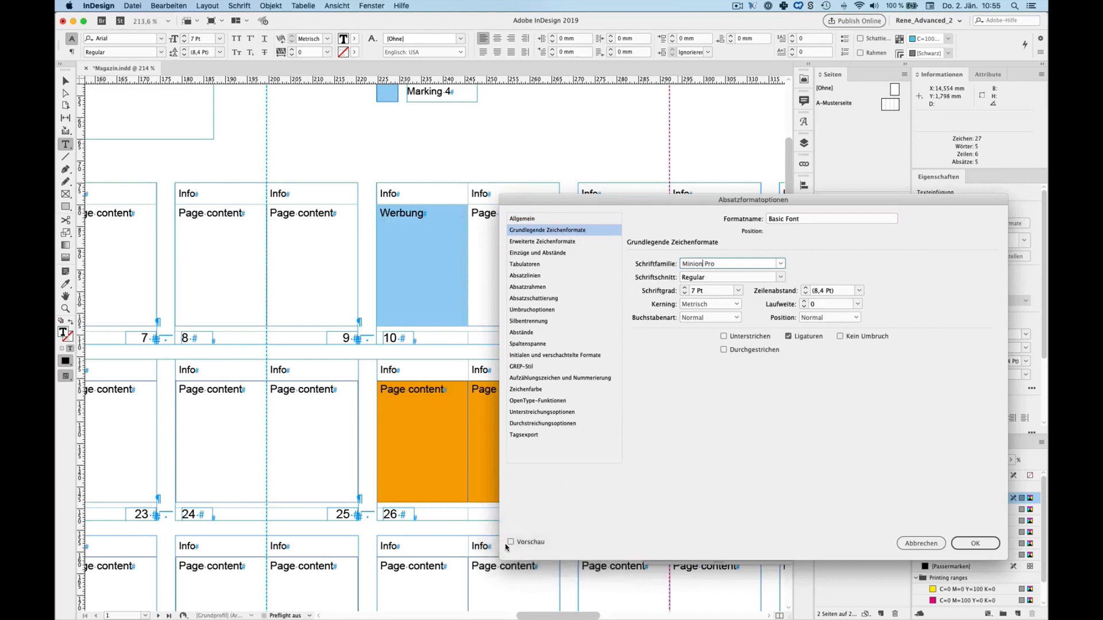
left_click(511, 542)
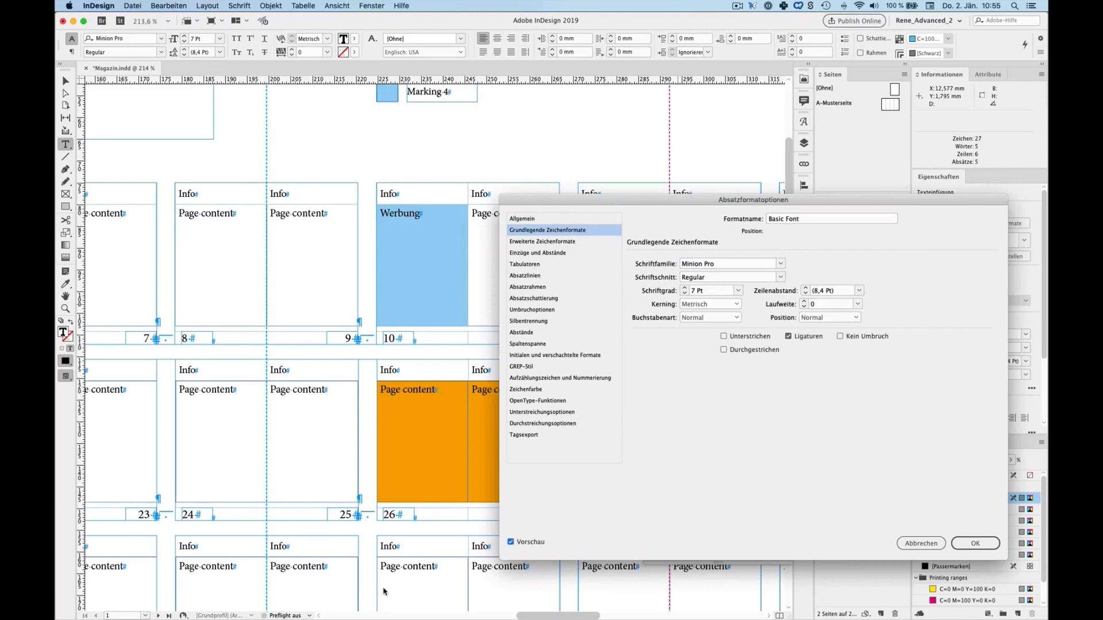
mouse_move(203, 214)
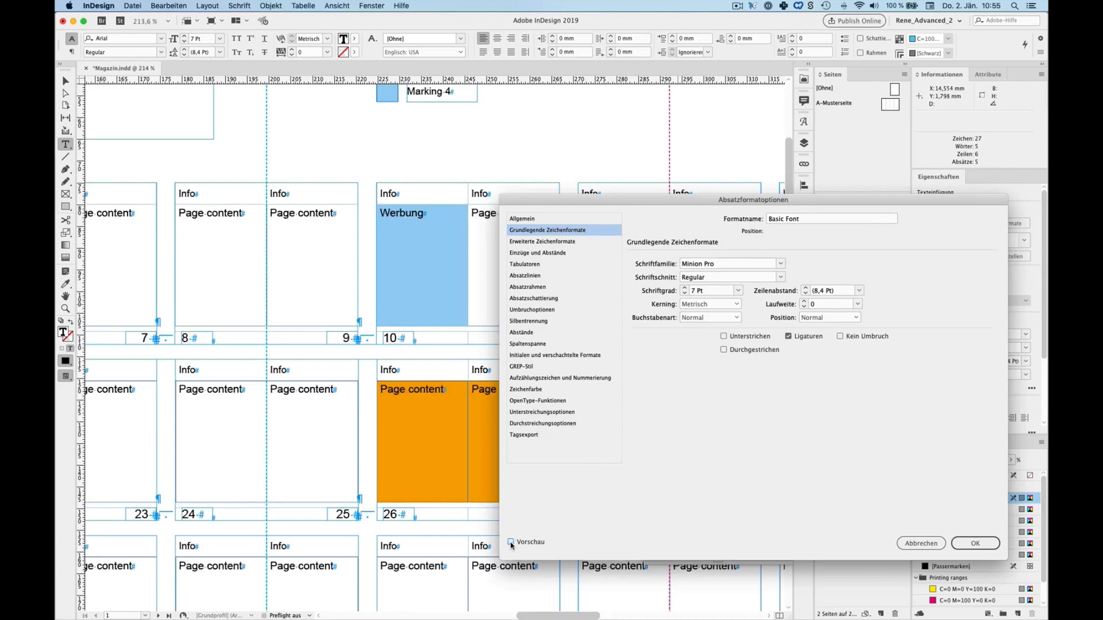
mouse_move(620, 519)
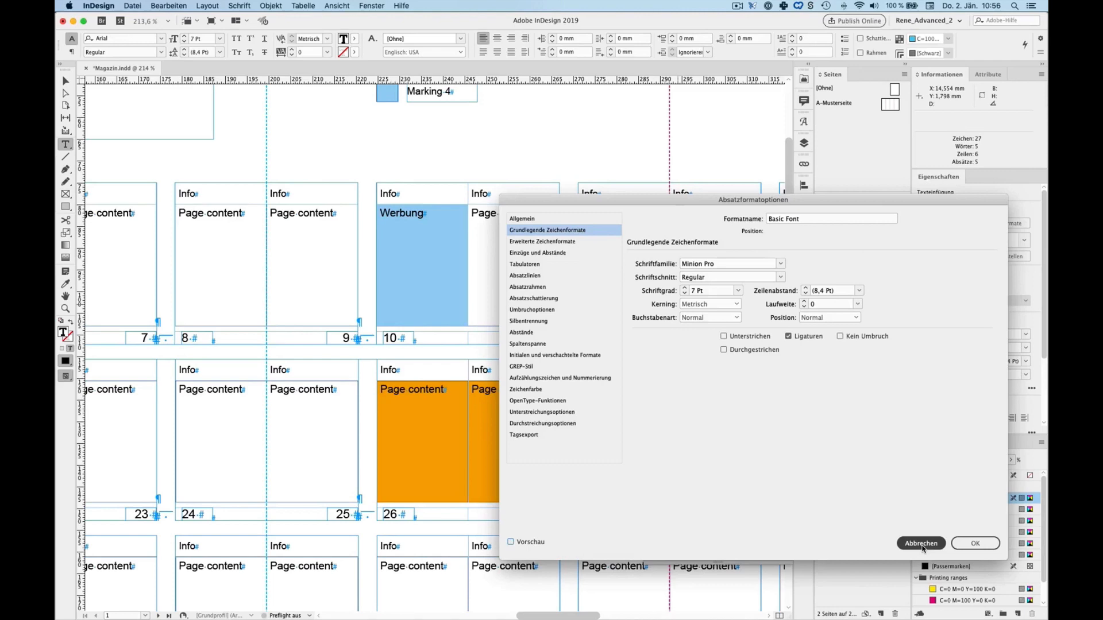
left_click(921, 543)
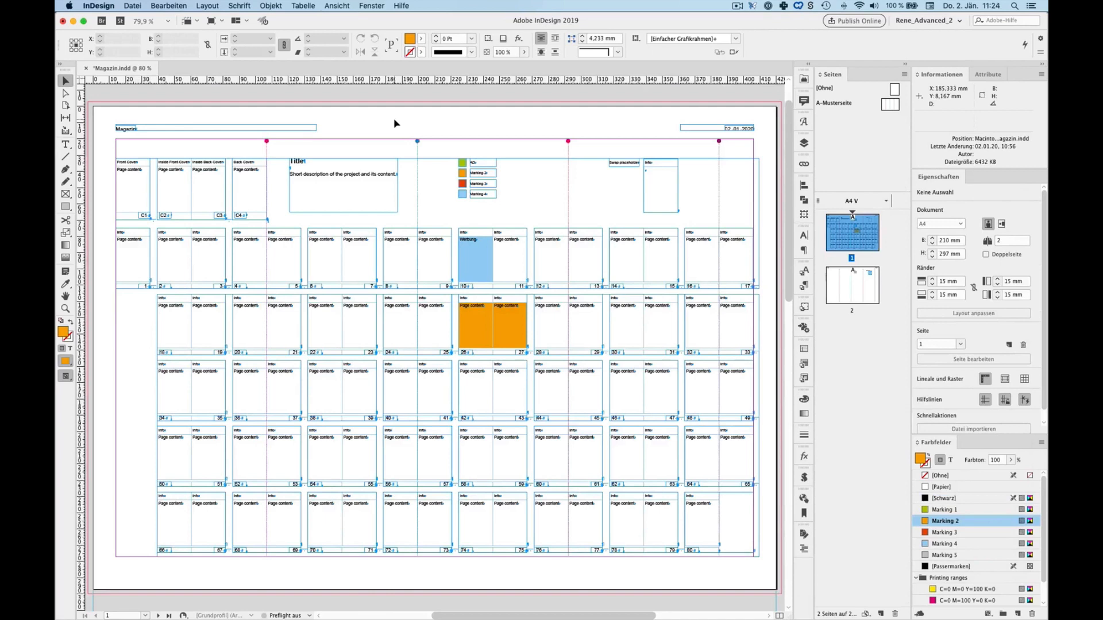
Close Magazin.indd with 'Nicht speichern', discarding unsaved changes
key("cmd+w")
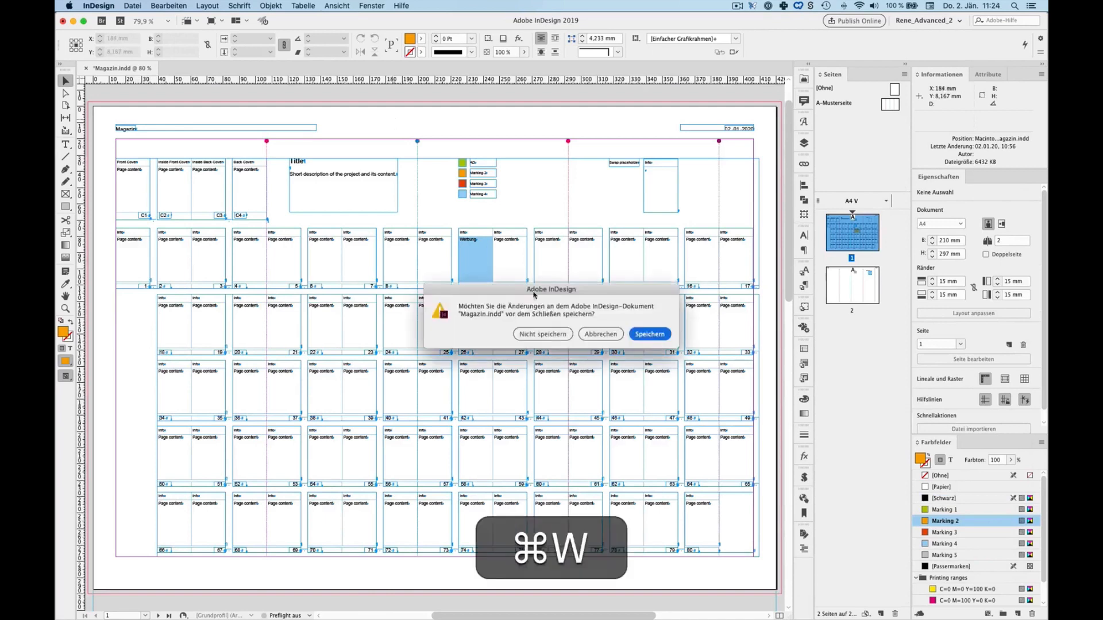
left_click(542, 333)
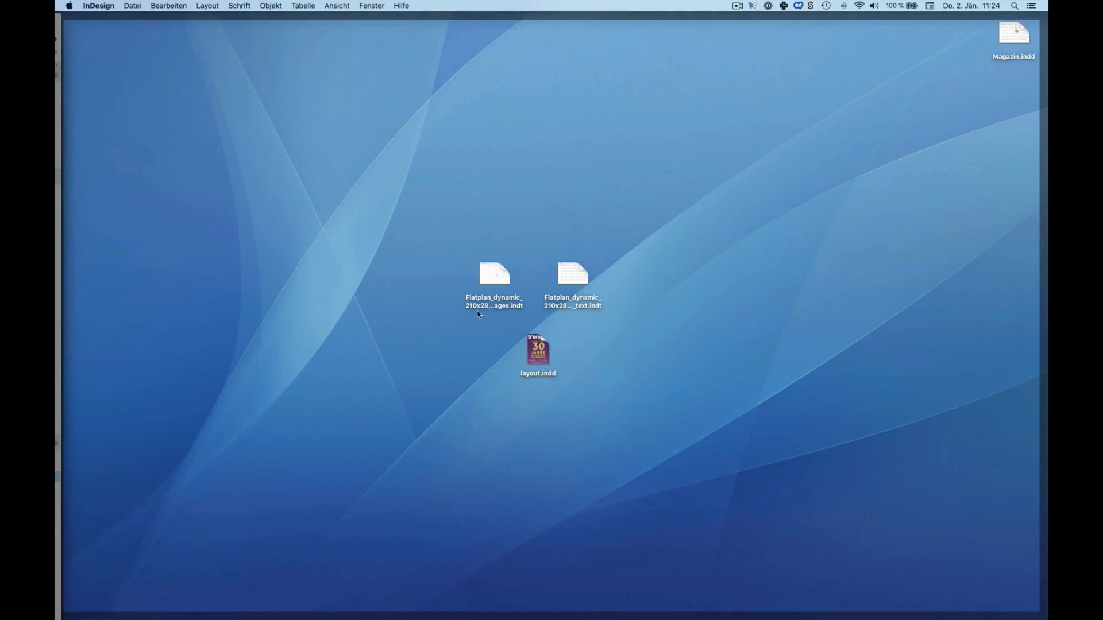
mouse_move(512, 315)
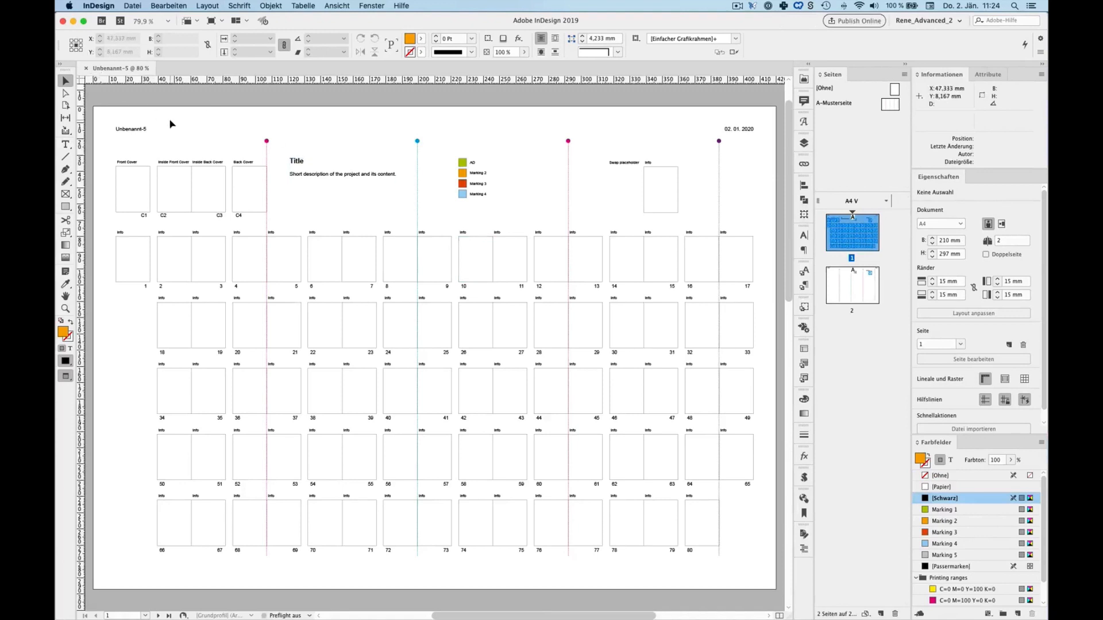
Save the new flat plan on the Schreibtisch as Magazin_Bilder.indd
key("shift+cmd+s")
type("Magazin_Bilder.indd")
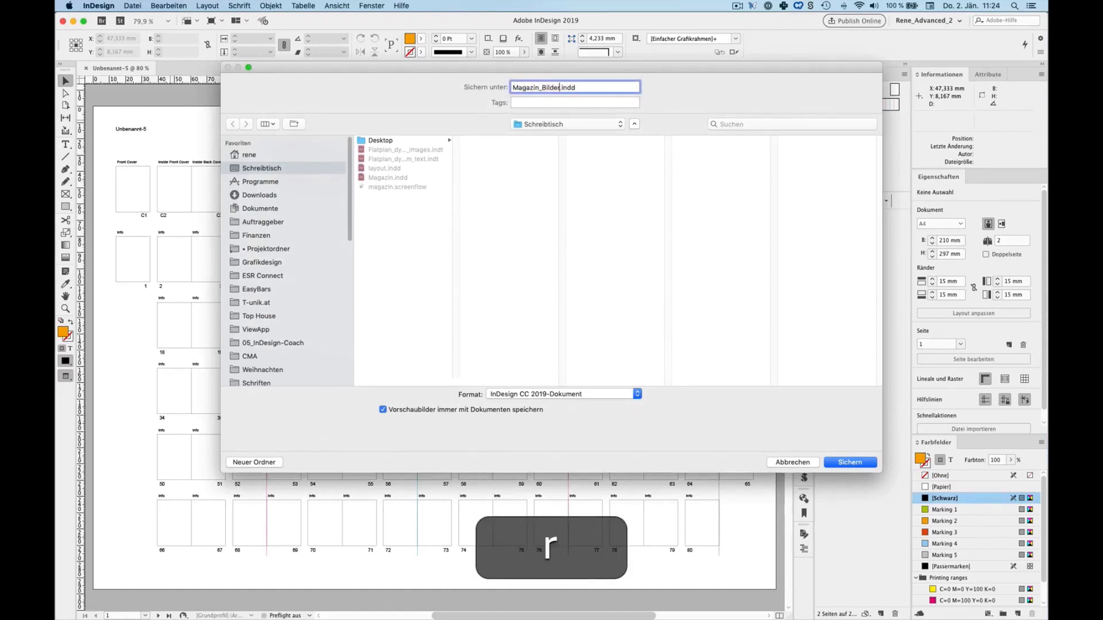
left_click(850, 461)
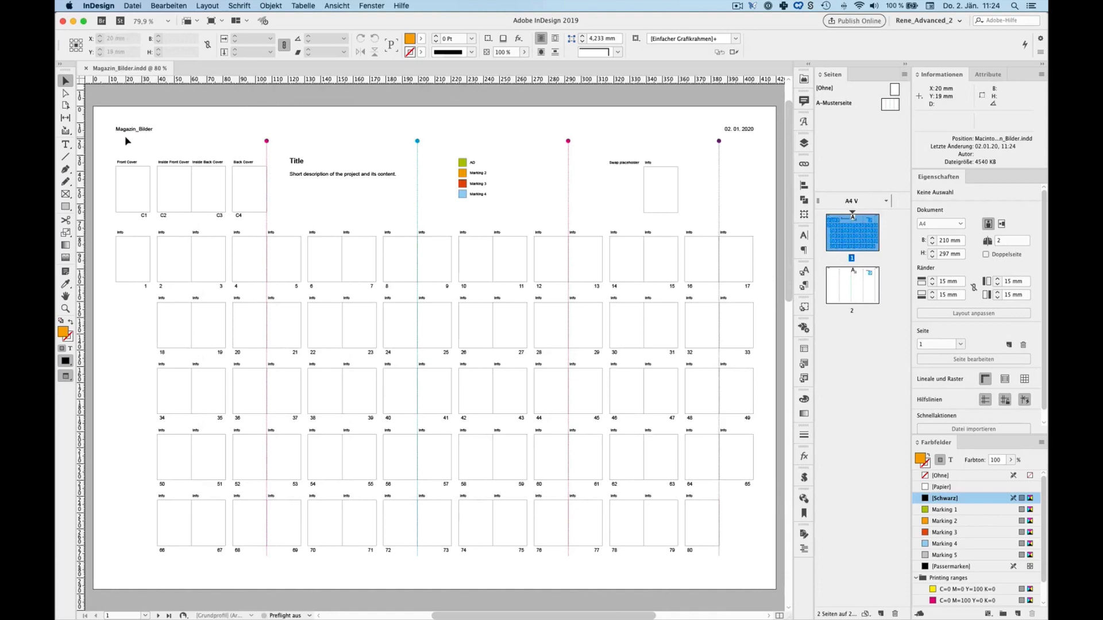
mouse_move(291, 132)
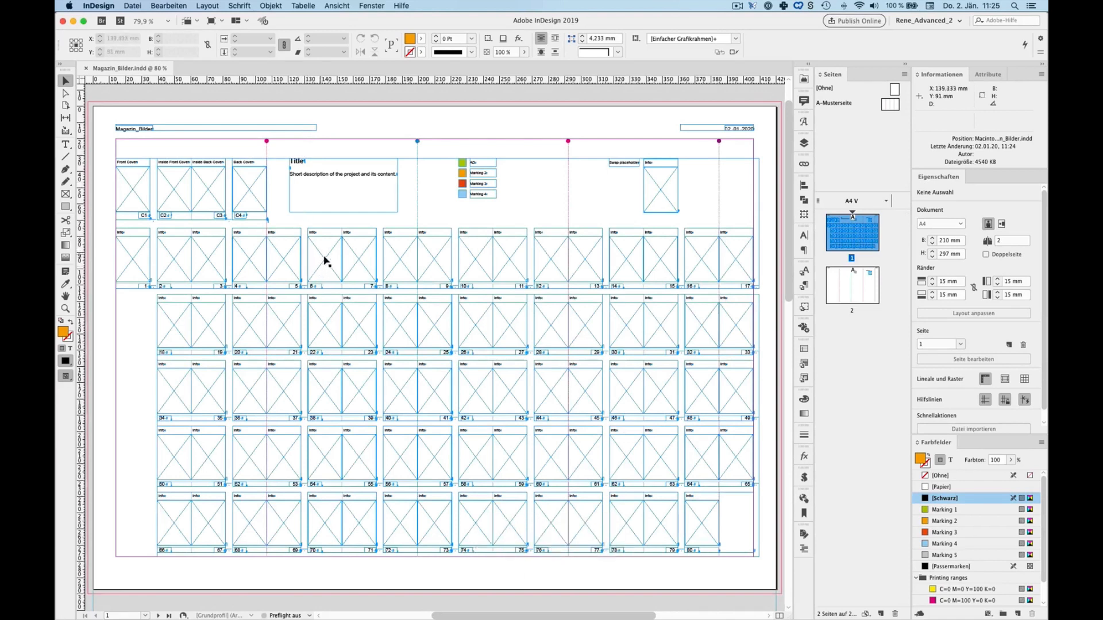
mouse_move(715, 345)
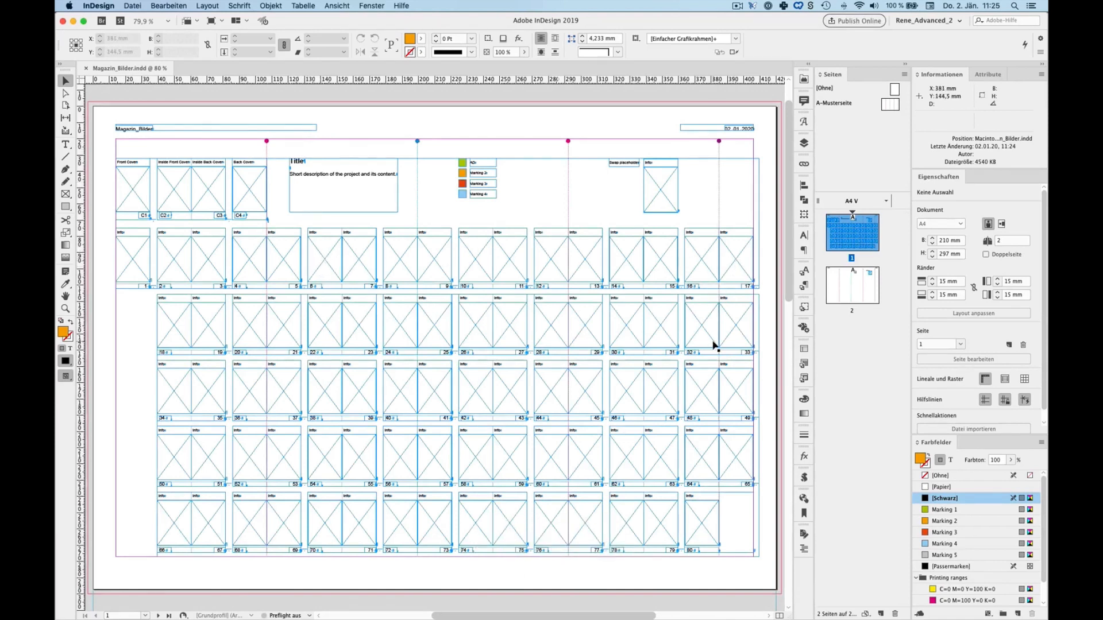
mouse_move(660, 335)
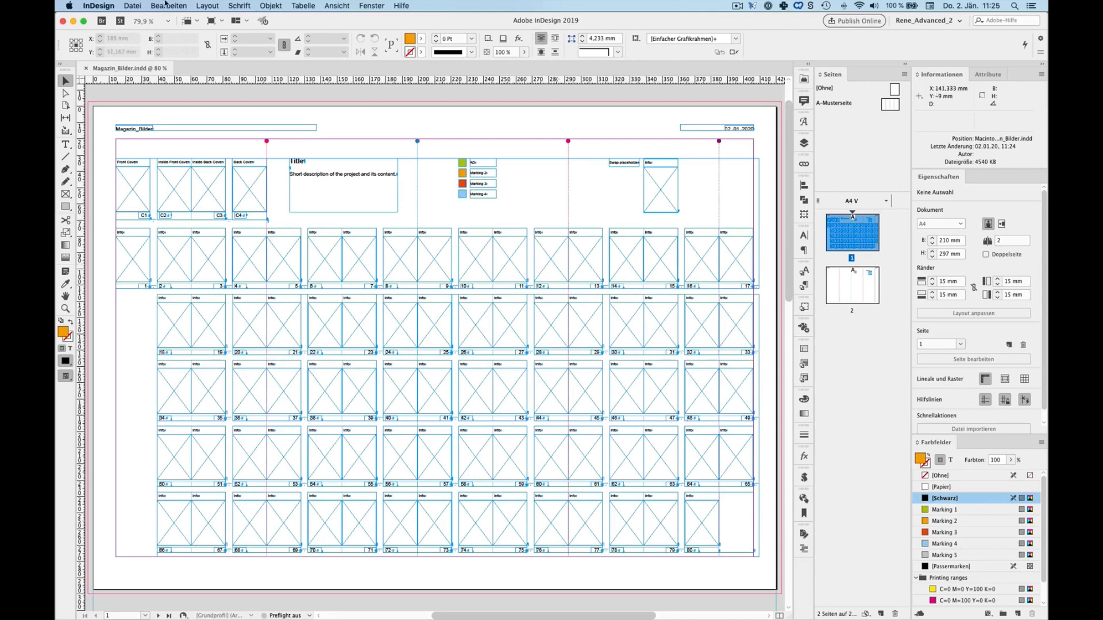
Pick layout.indd from the desktop to place, keeping static captions enabled
left_click(132, 6)
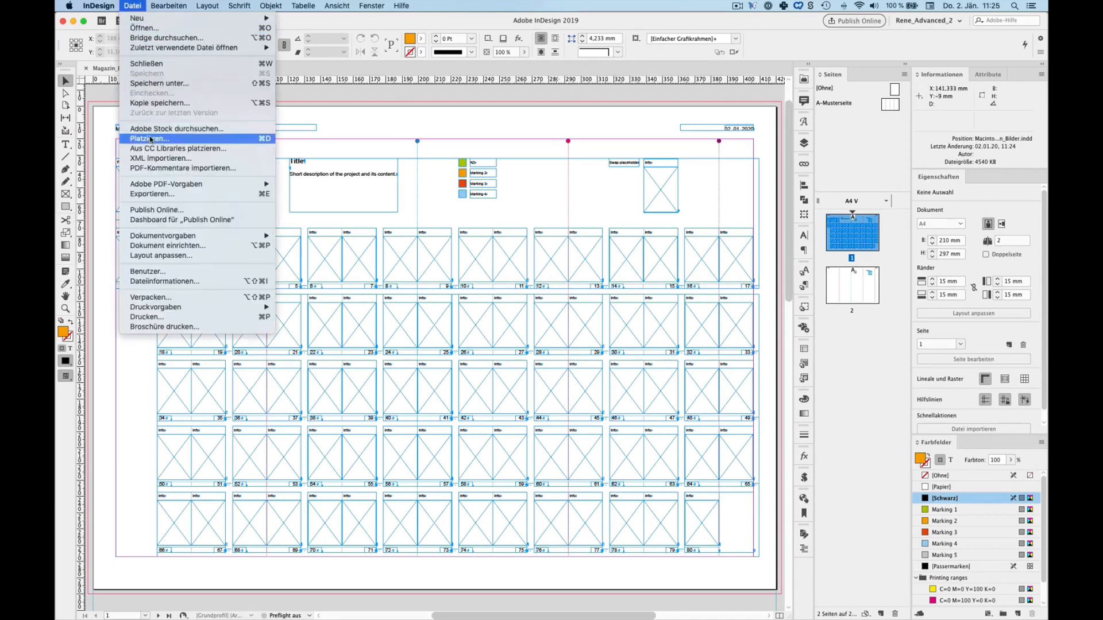
left_click(148, 137)
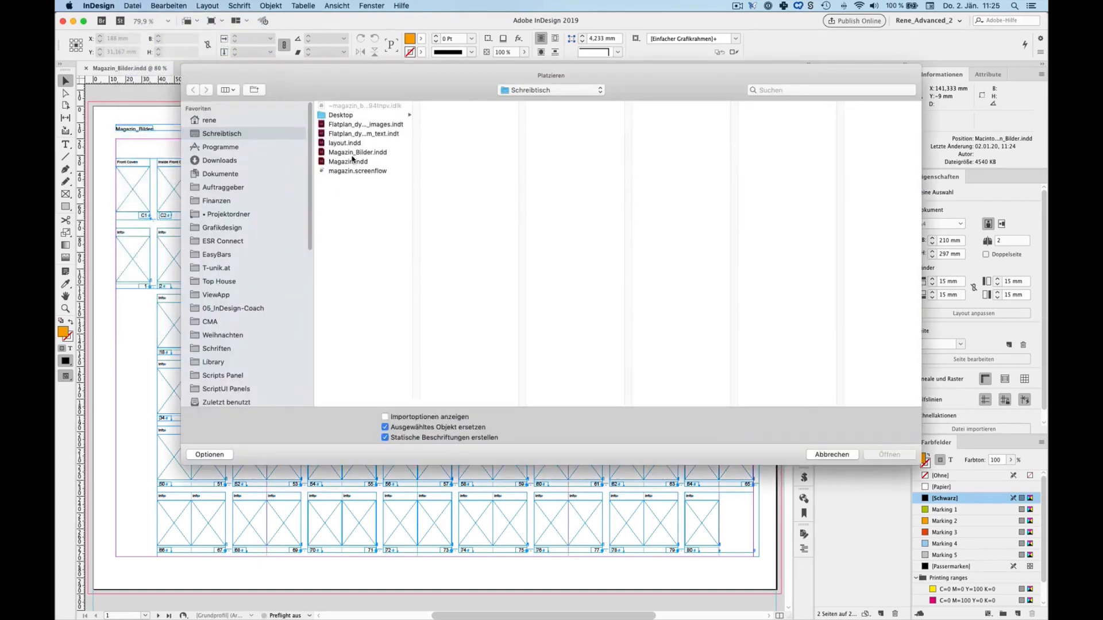
left_click(344, 143)
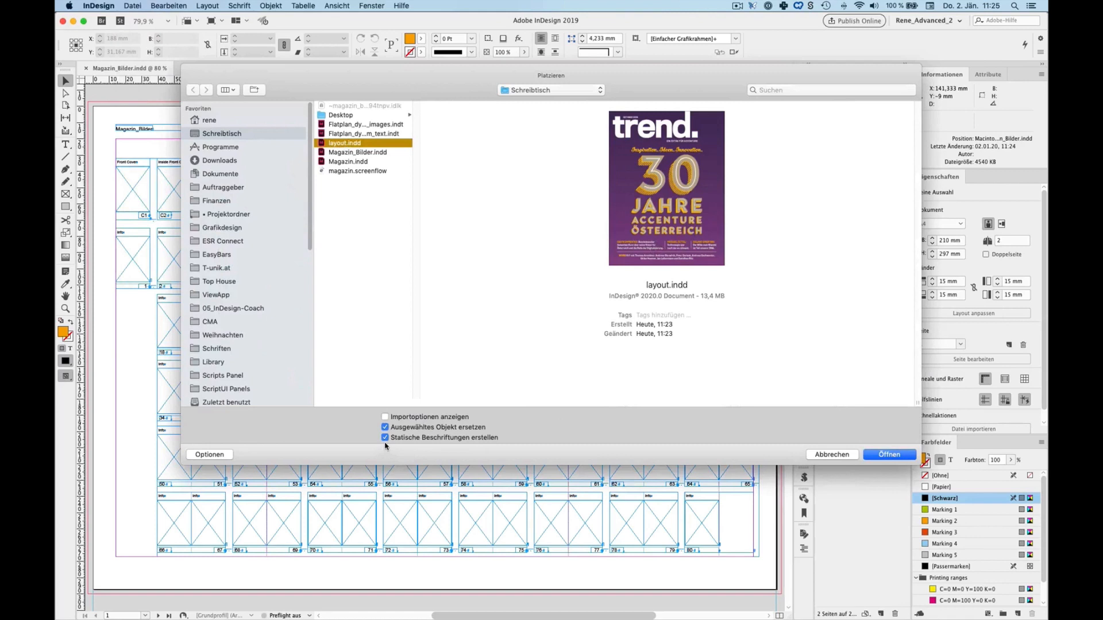
left_click(384, 438)
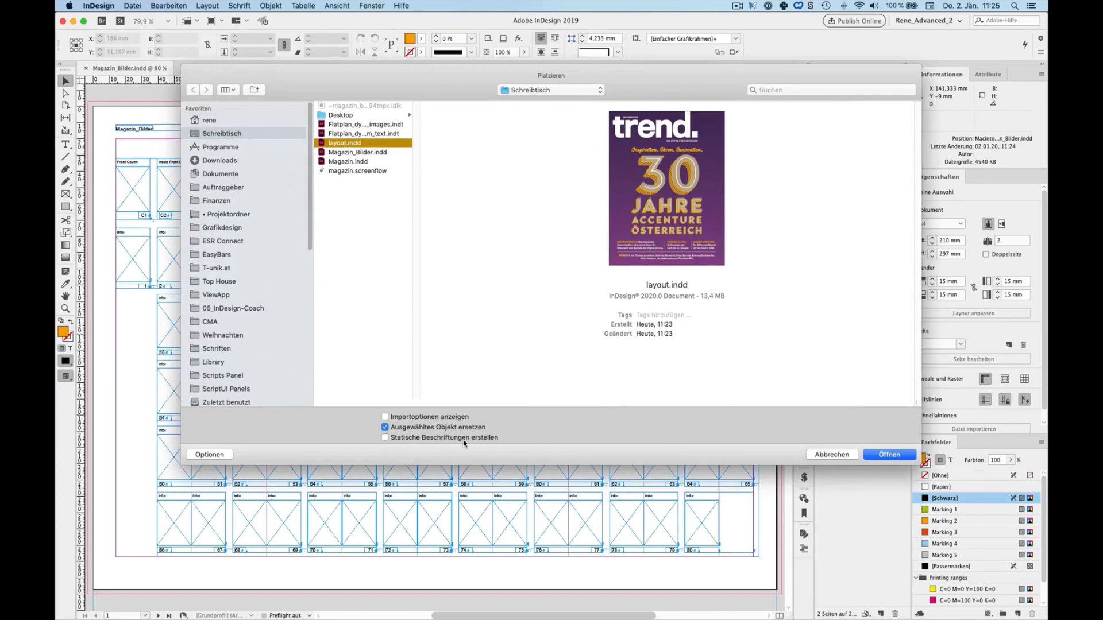
left_click(385, 438)
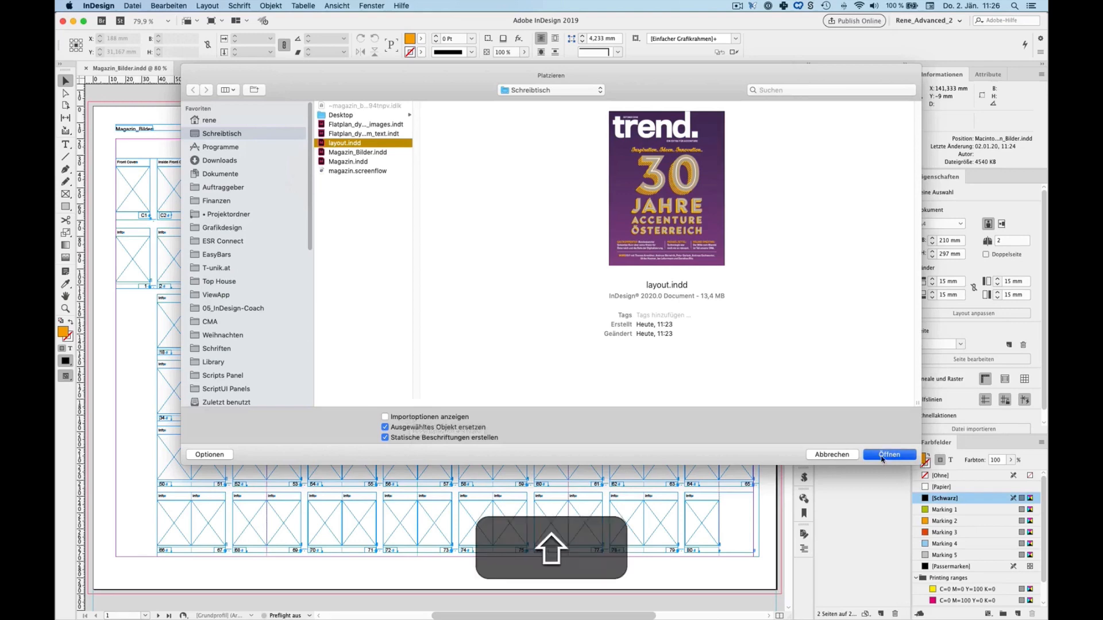
Open layout.indd's import options, browse the page previews, and set the range to 1–28
left_click(889, 455)
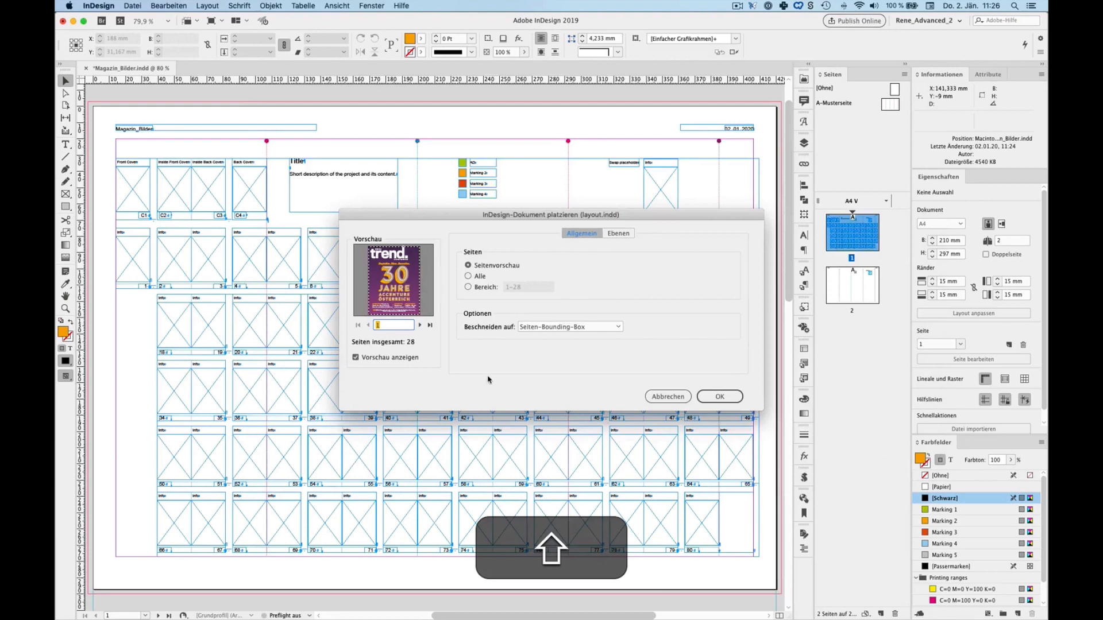
left_click(420, 325)
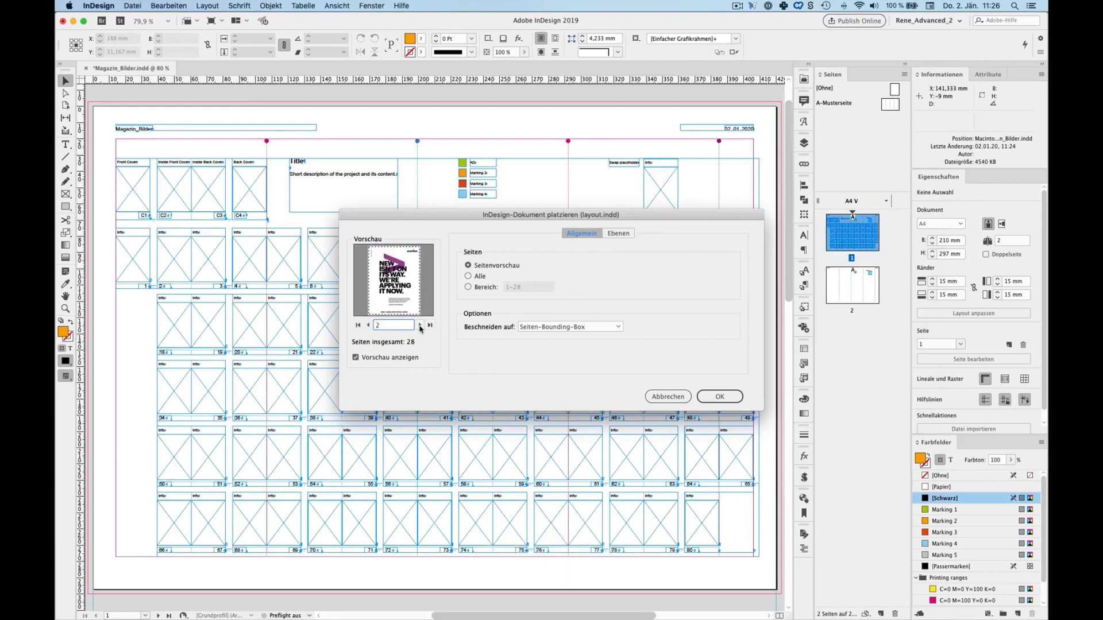
left_click(420, 325)
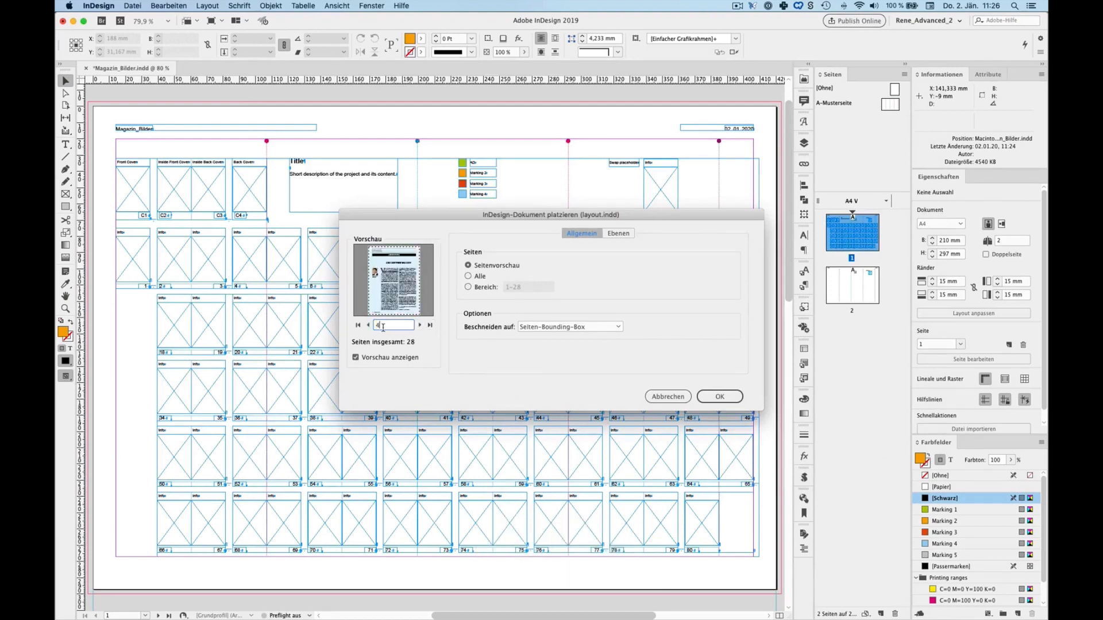
left_click(367, 326)
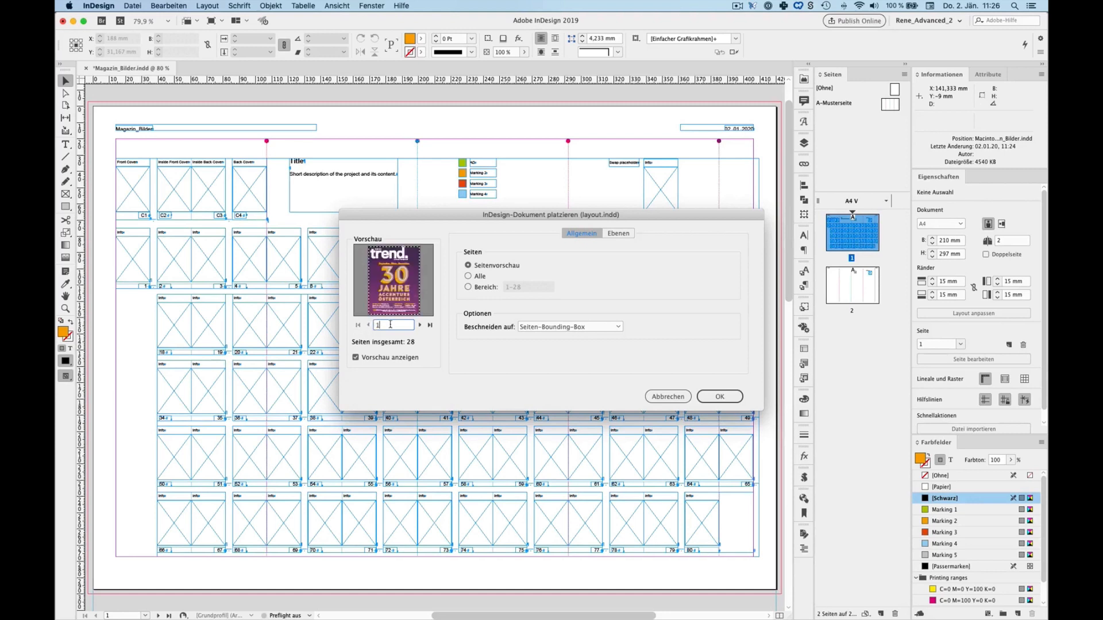
left_click(469, 287)
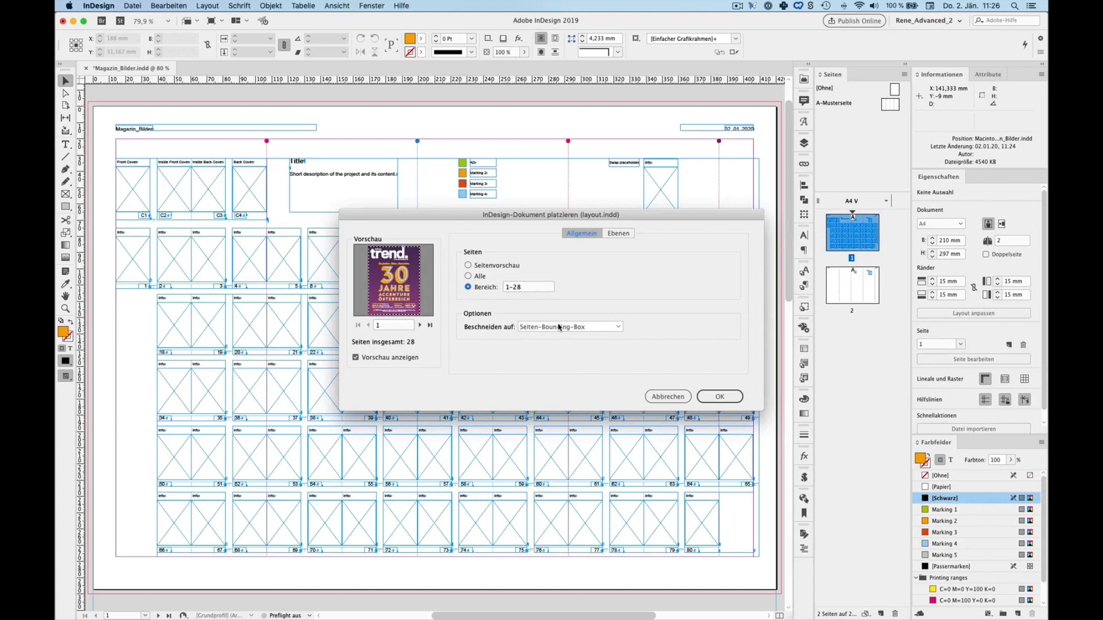
mouse_move(553, 337)
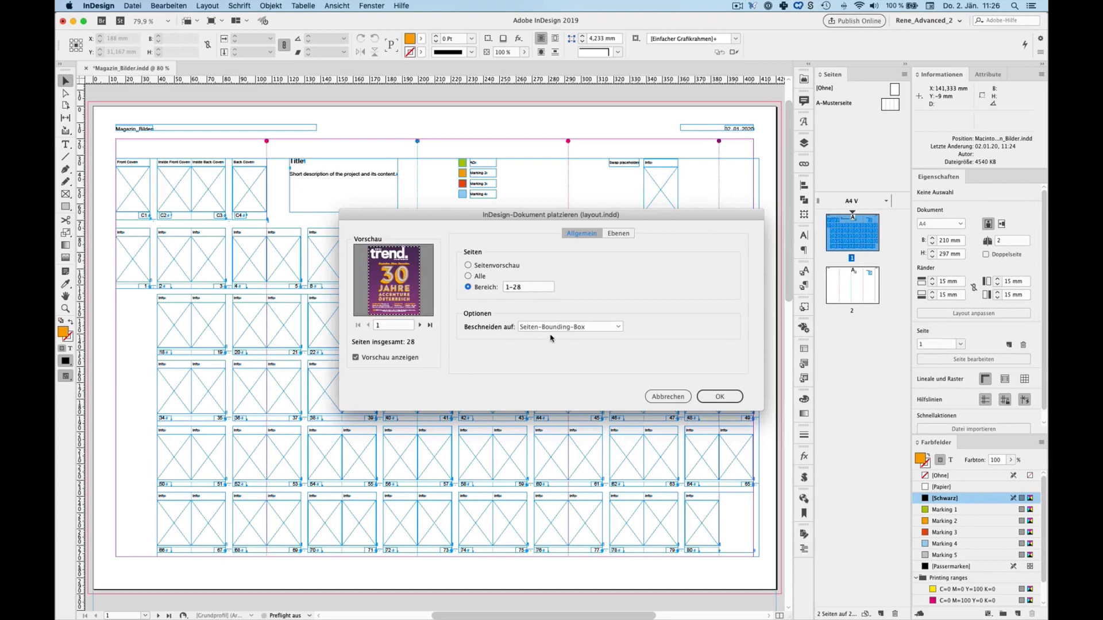
mouse_move(524, 338)
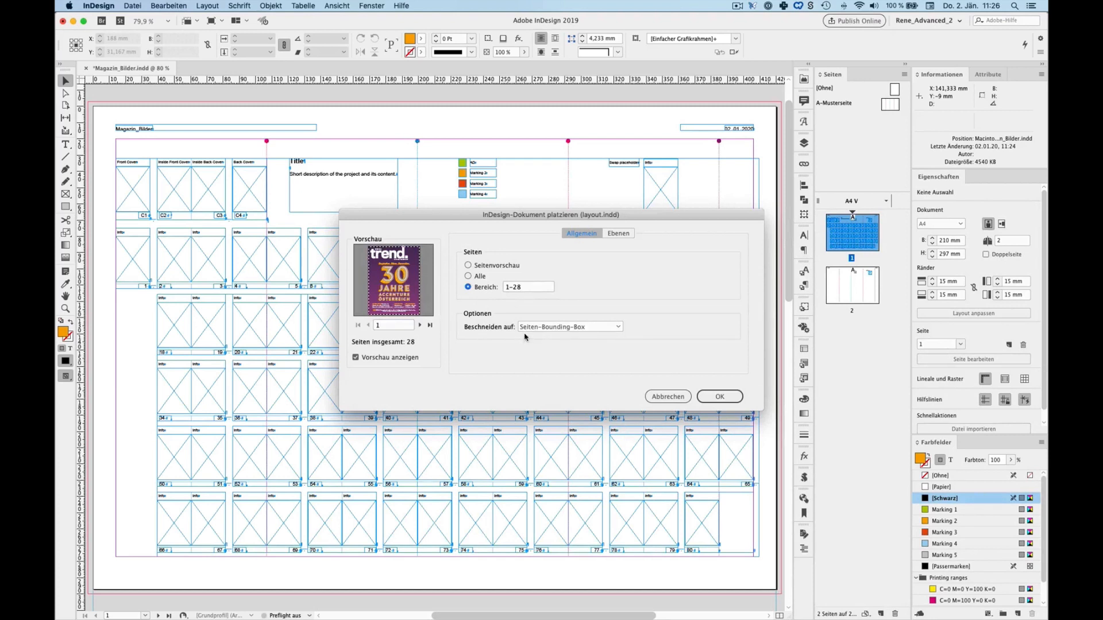
mouse_move(667, 386)
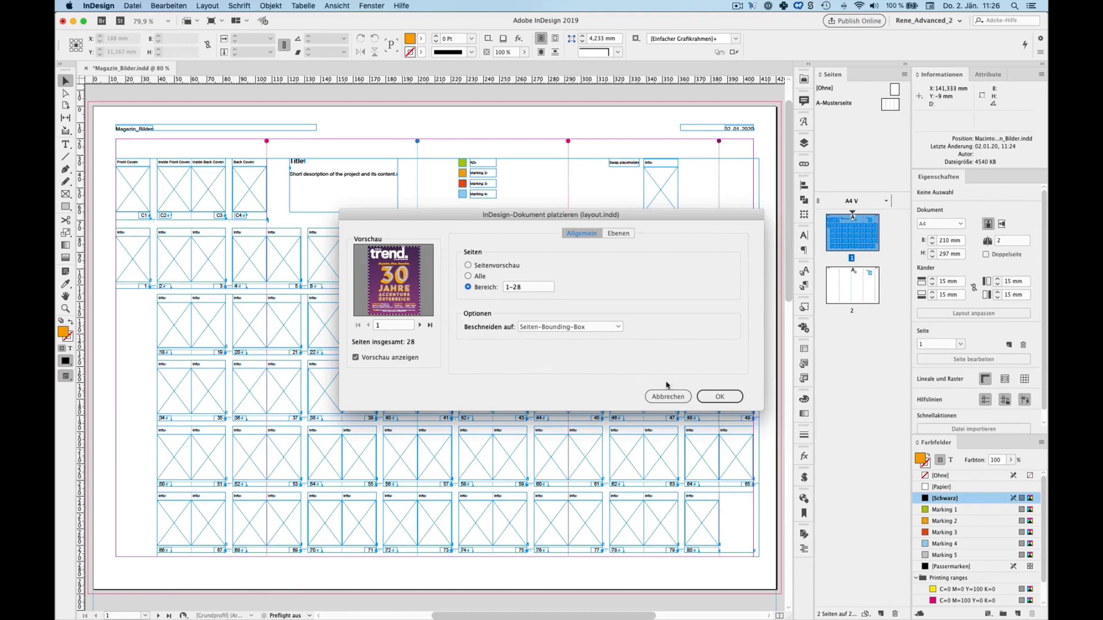
Place layout.indd pages into the four cover frames and the page cells through 24
left_click(718, 396)
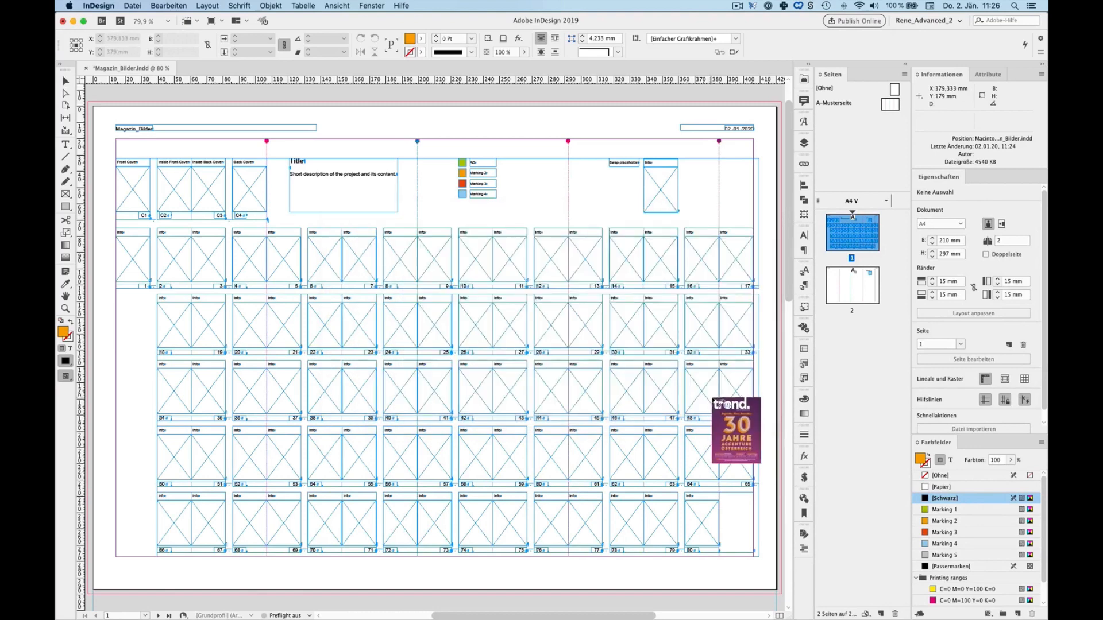
left_click_drag(735, 429, 401, 391)
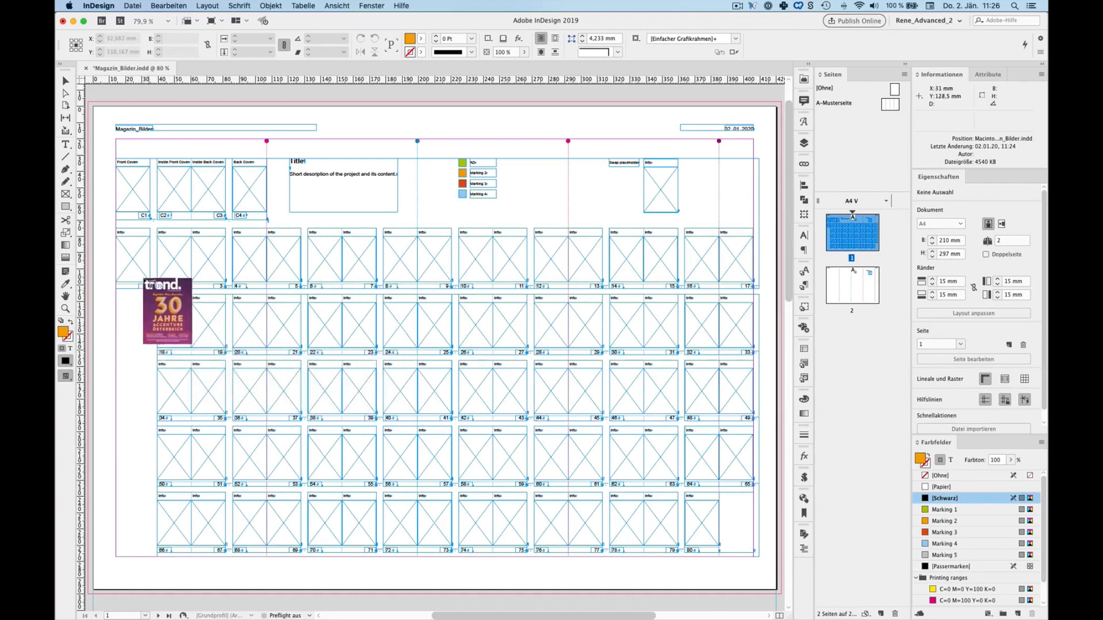
left_click_drag(167, 313, 148, 211)
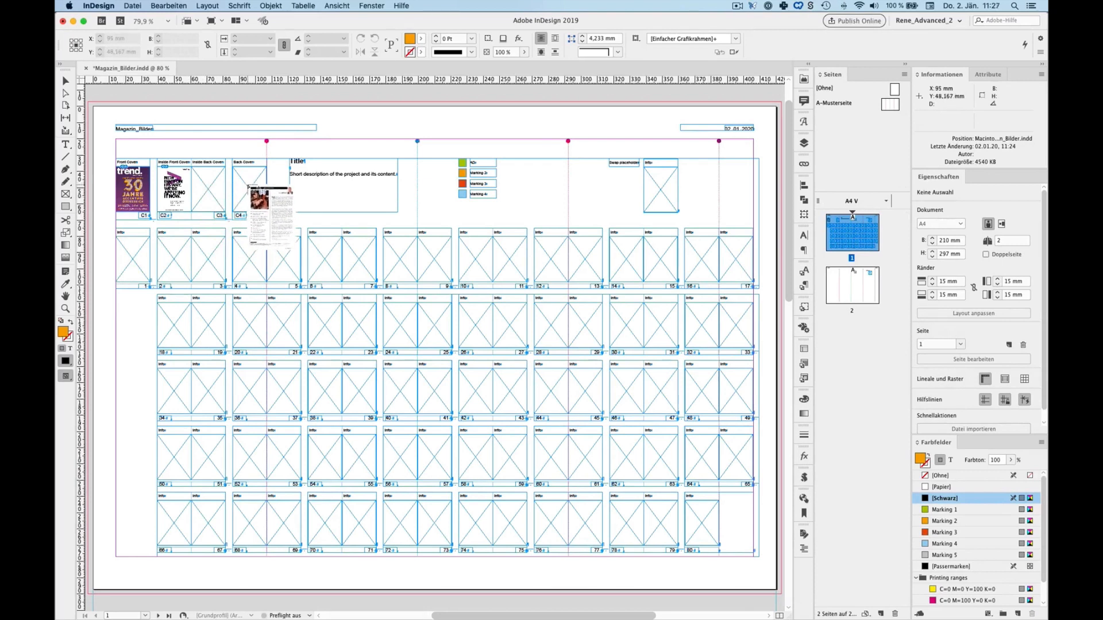
left_click_drag(266, 201, 148, 278)
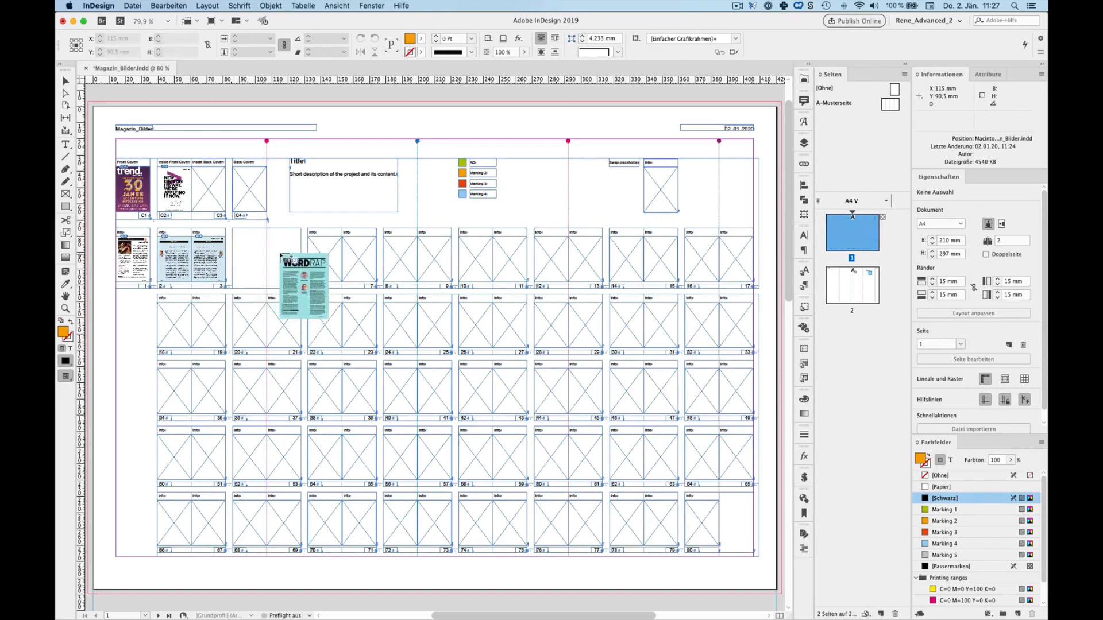
left_click_drag(303, 285, 344, 285)
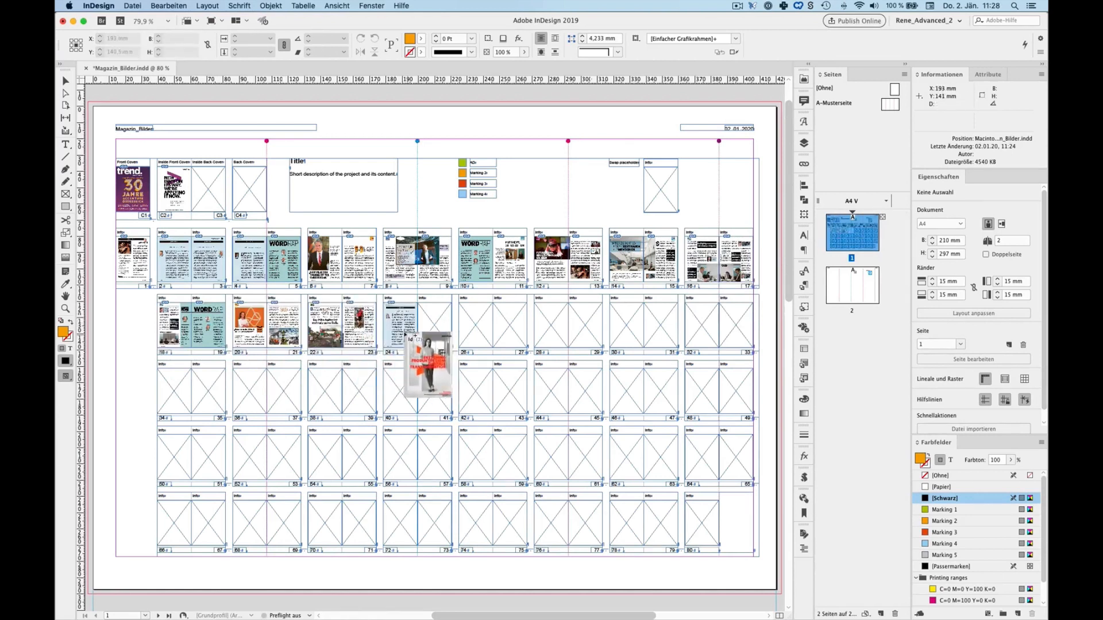
left_click_drag(429, 362, 235, 200)
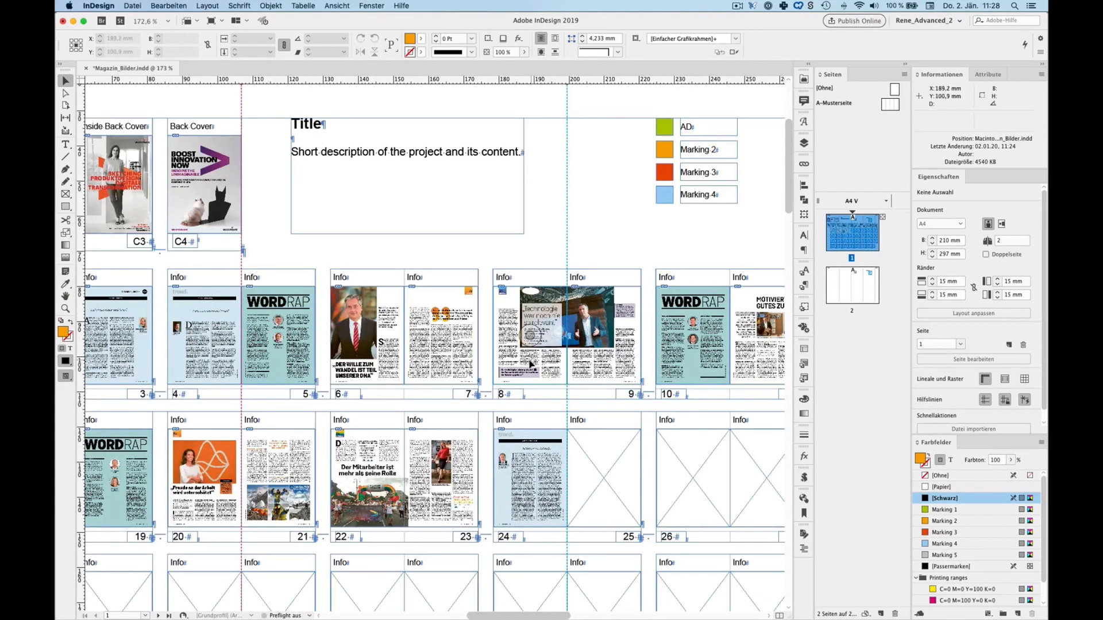
mouse_move(804, 164)
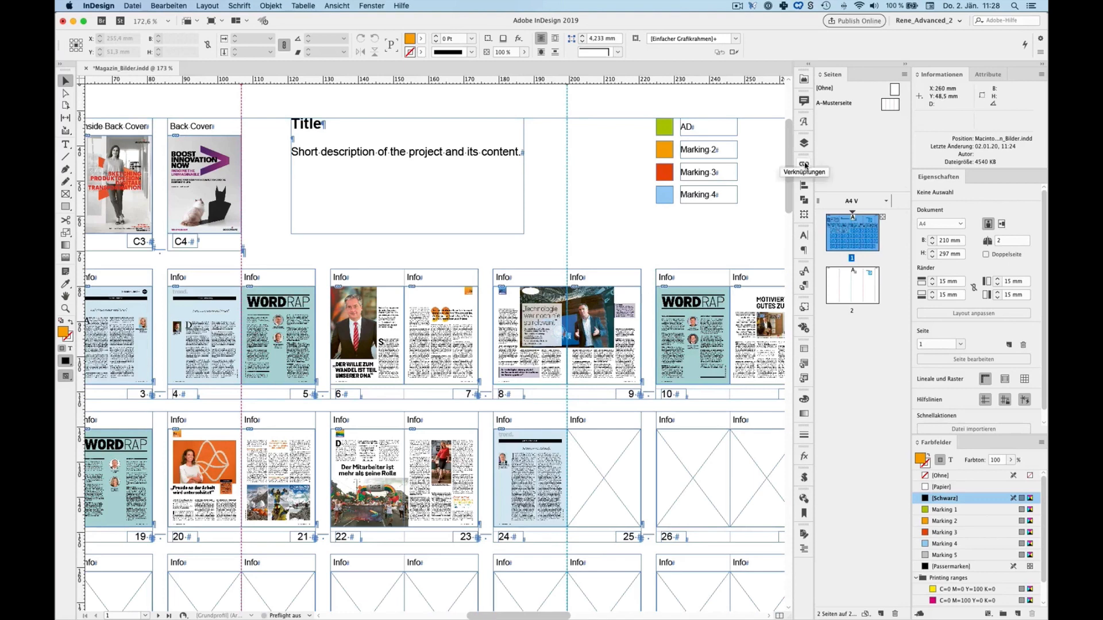
Relink the page 6 and page 8 frames through layout.indd in the Links panel
left_click(803, 164)
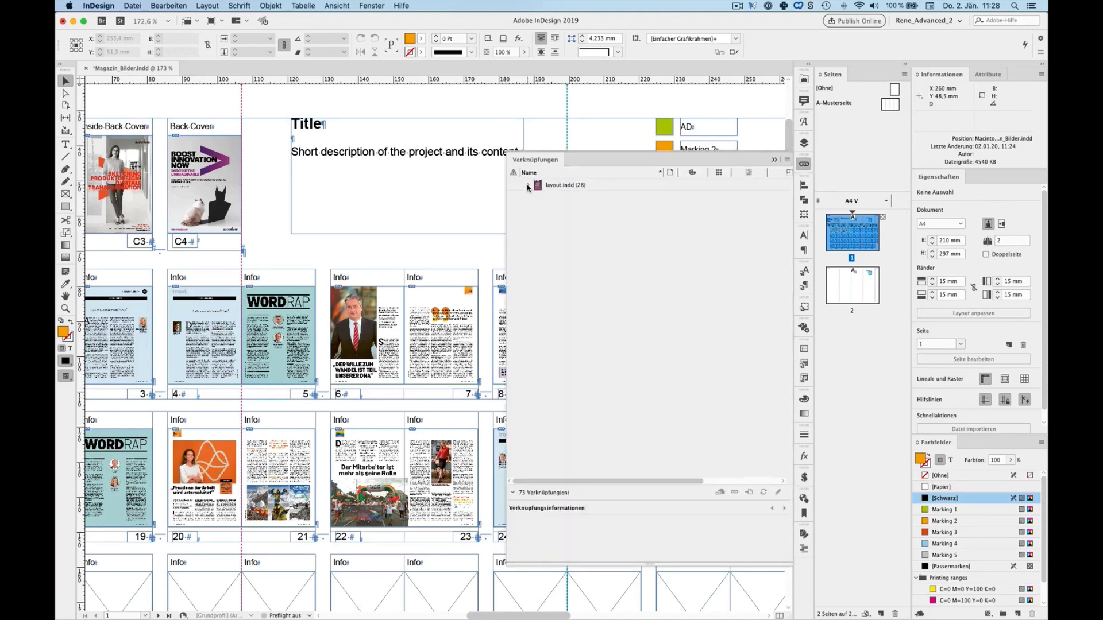
left_click(527, 184)
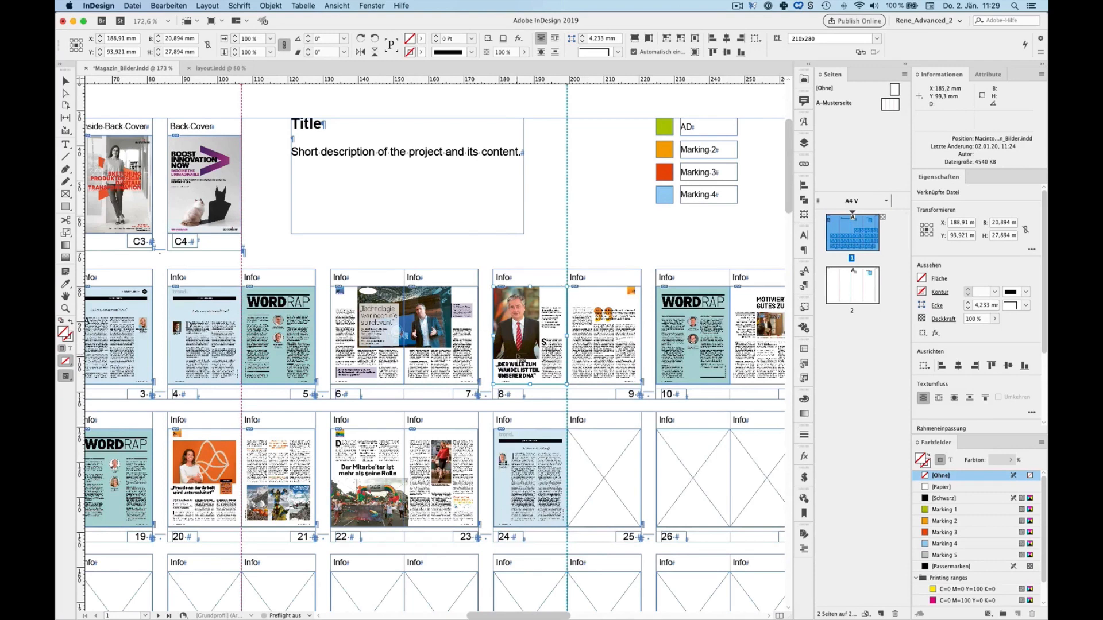
key("cmd+0")
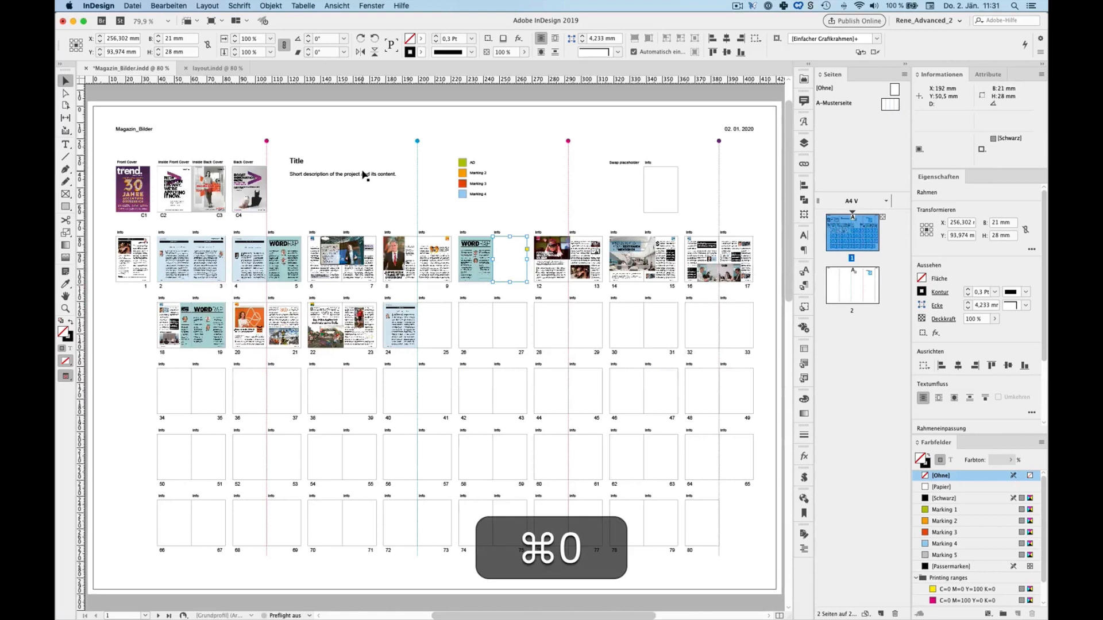
Fit the page in view and bring page 2 of the plan to the front
key("cmd+0")
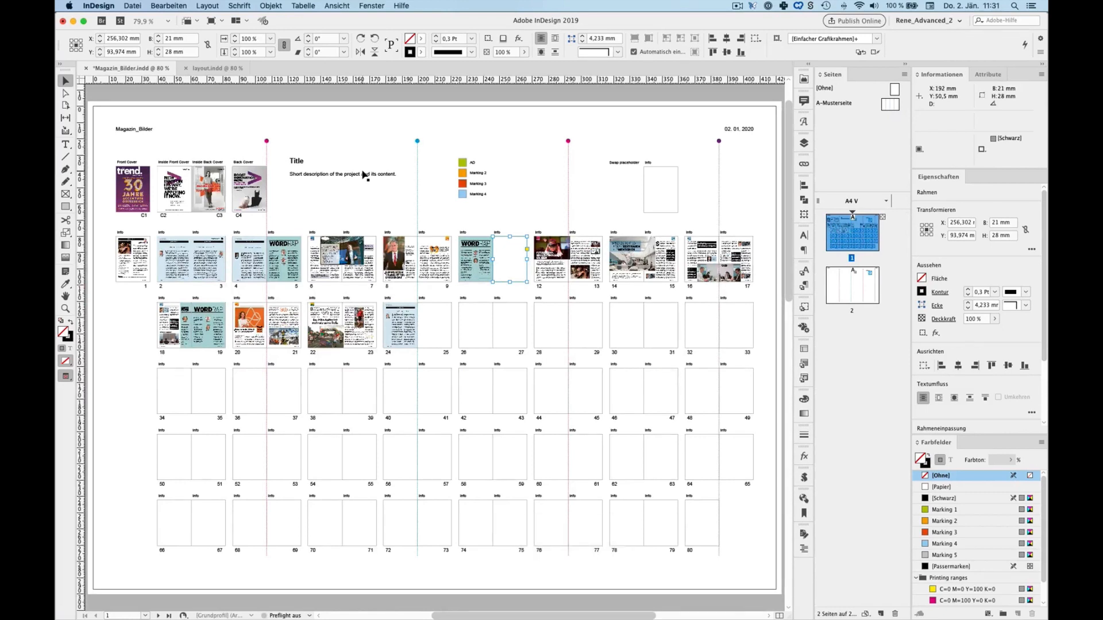
left_click(717, 457)
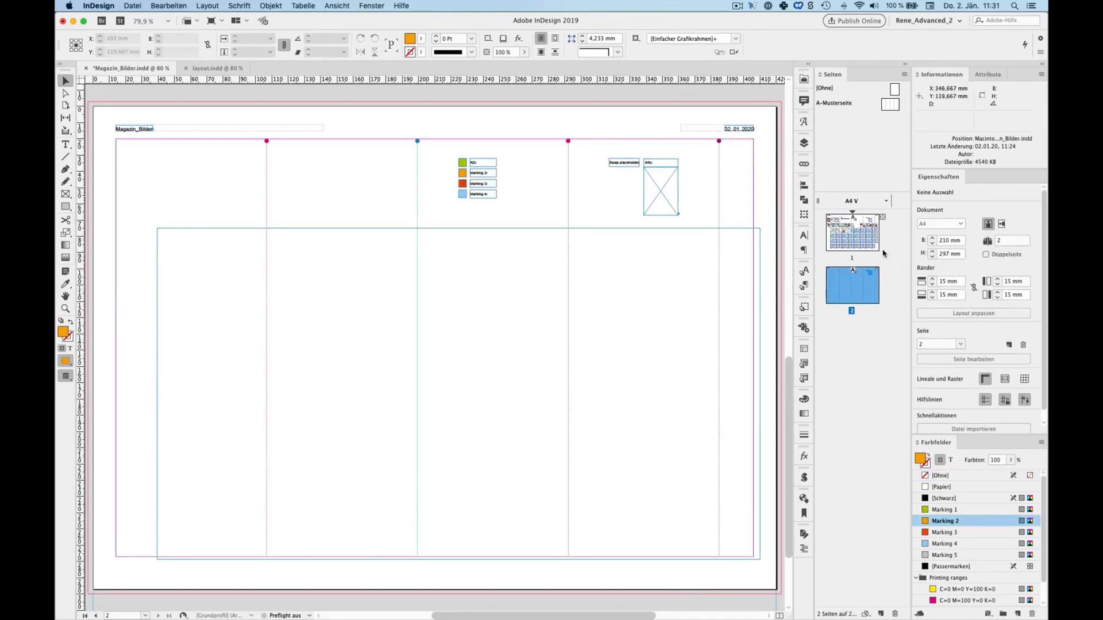
mouse_move(878, 250)
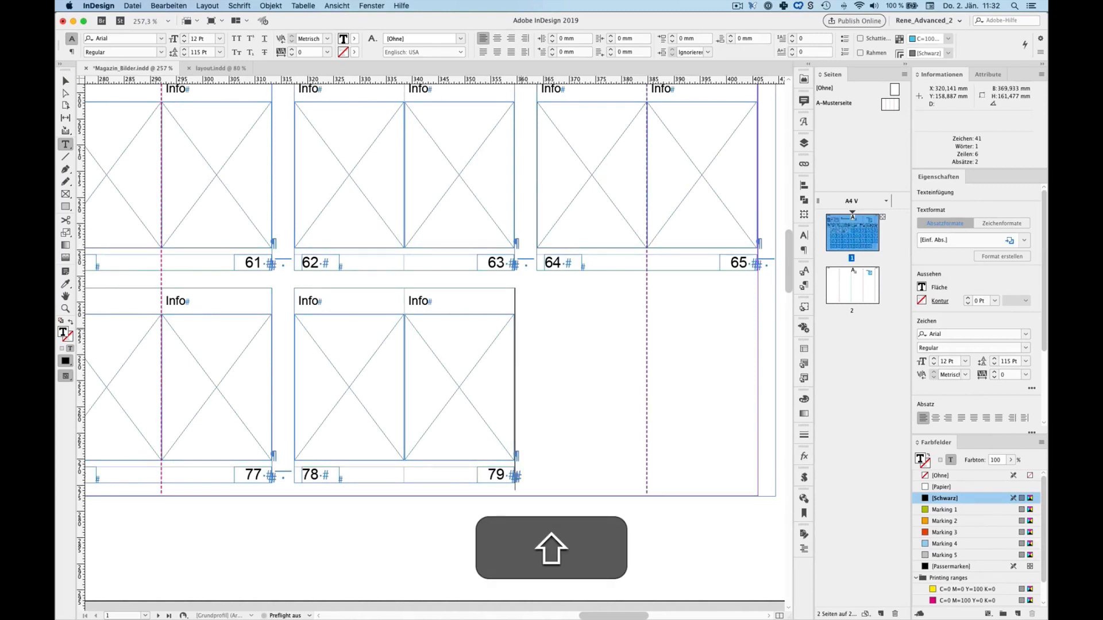
Paste three rows of copied spread cells into page 2's table, numbered 82–129
left_click(404, 387)
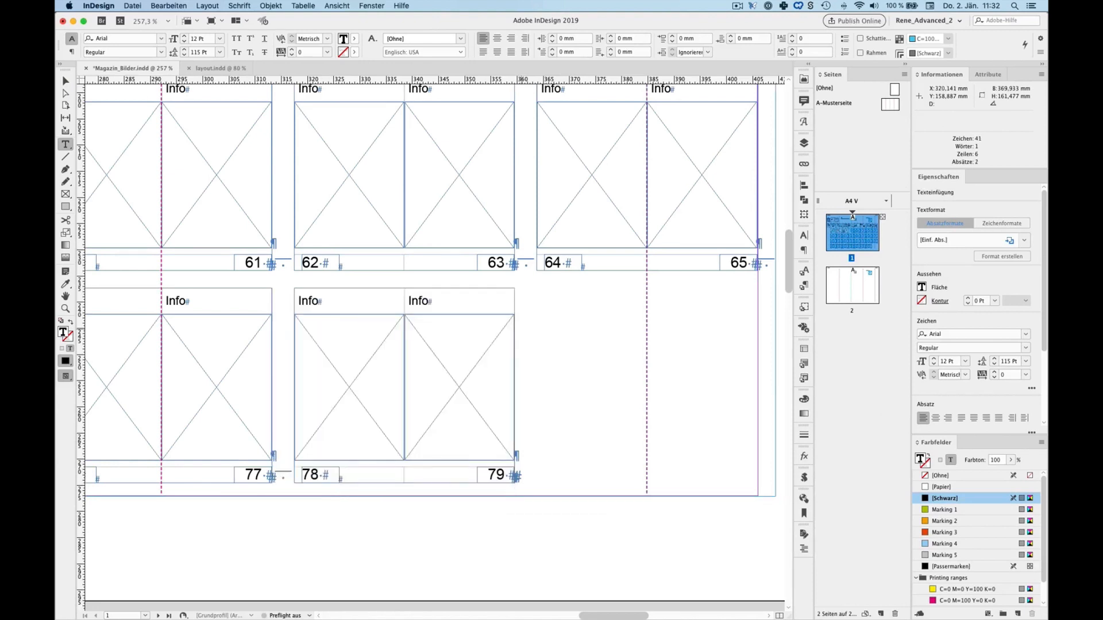
key("cmd+v")
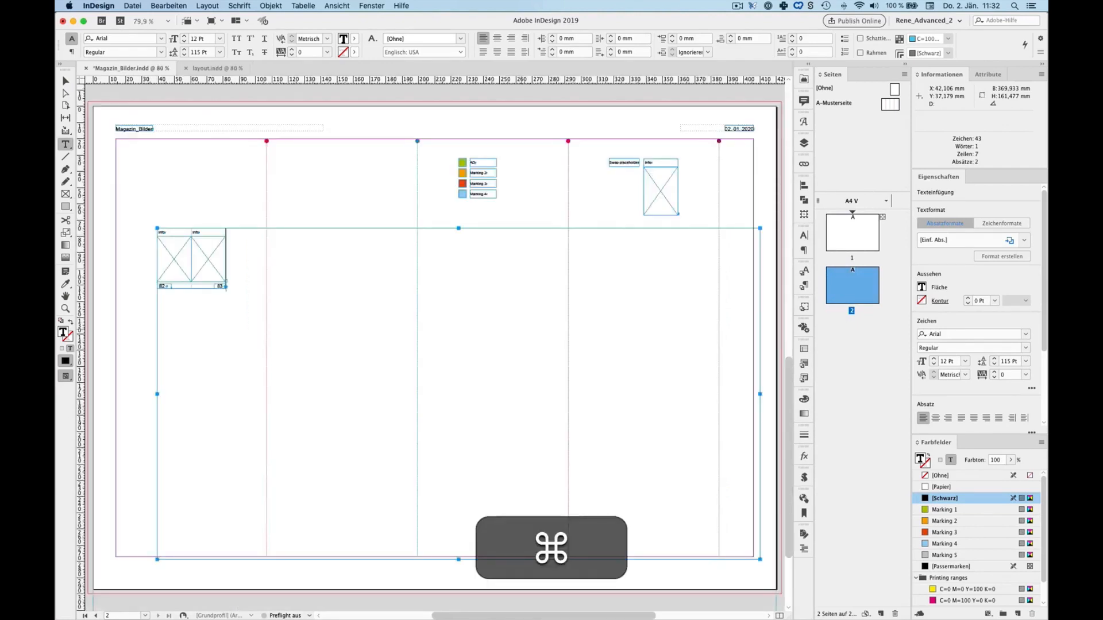
key("cmd+v")
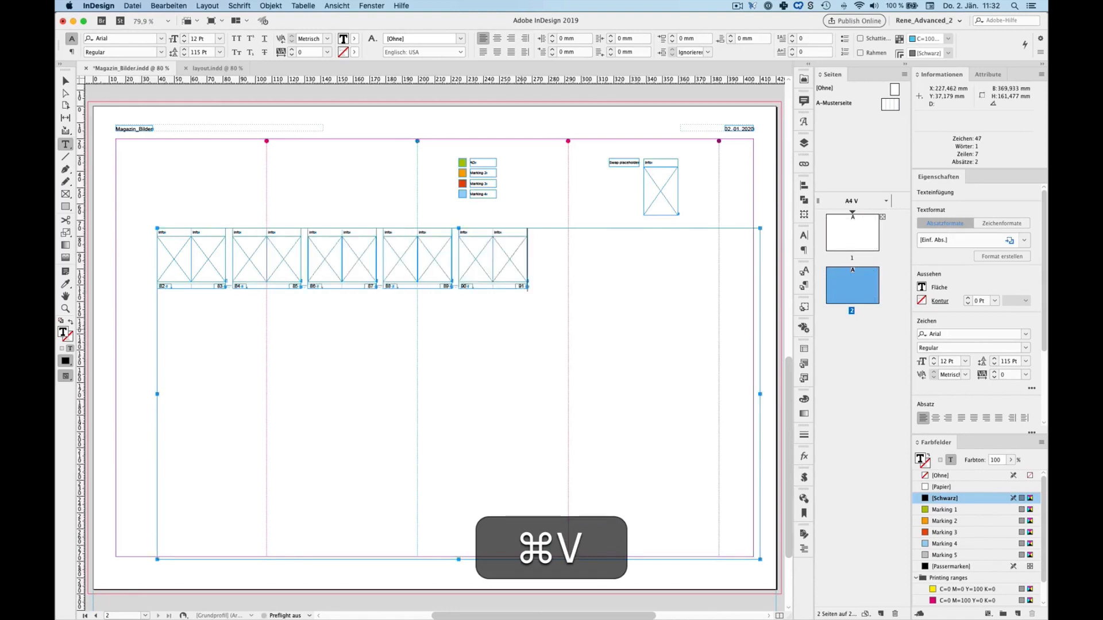
key("cmd+v")
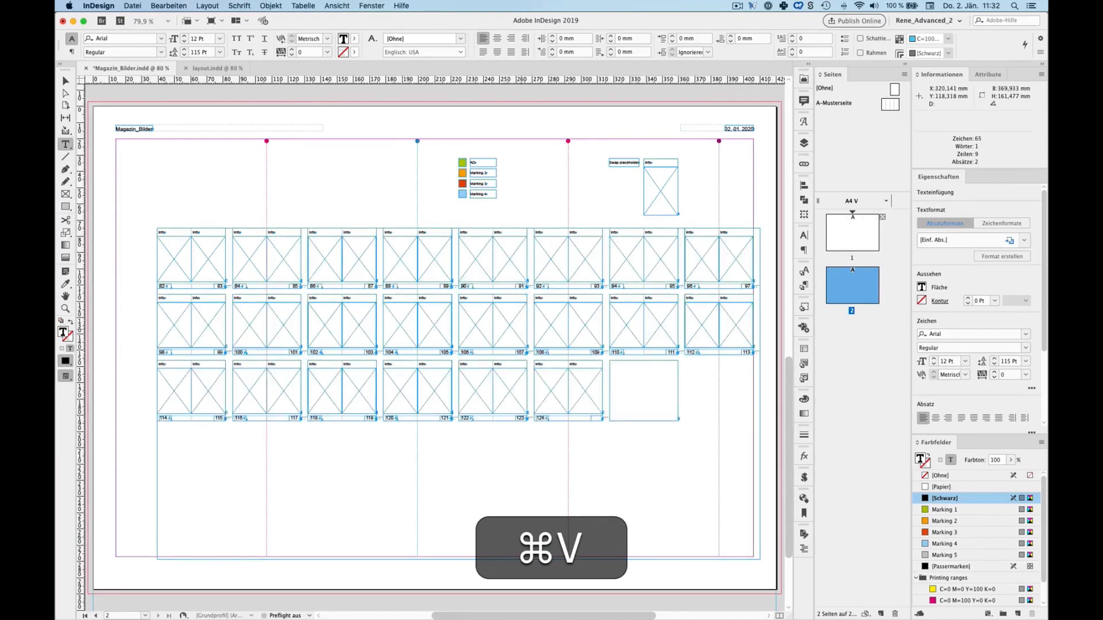
key("cmd+v")
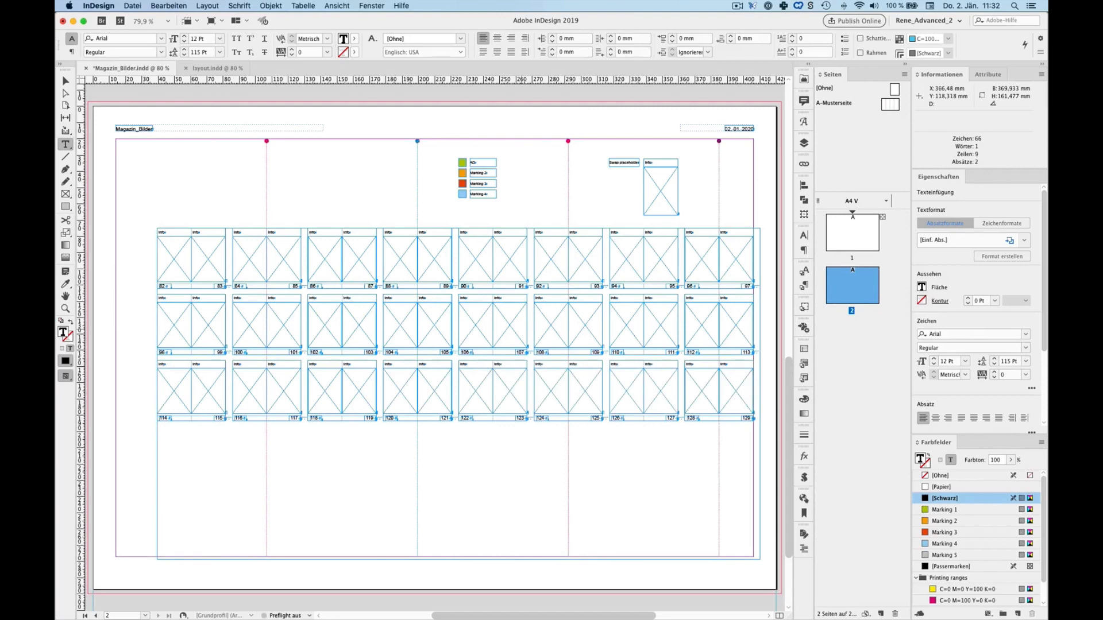
mouse_move(724, 404)
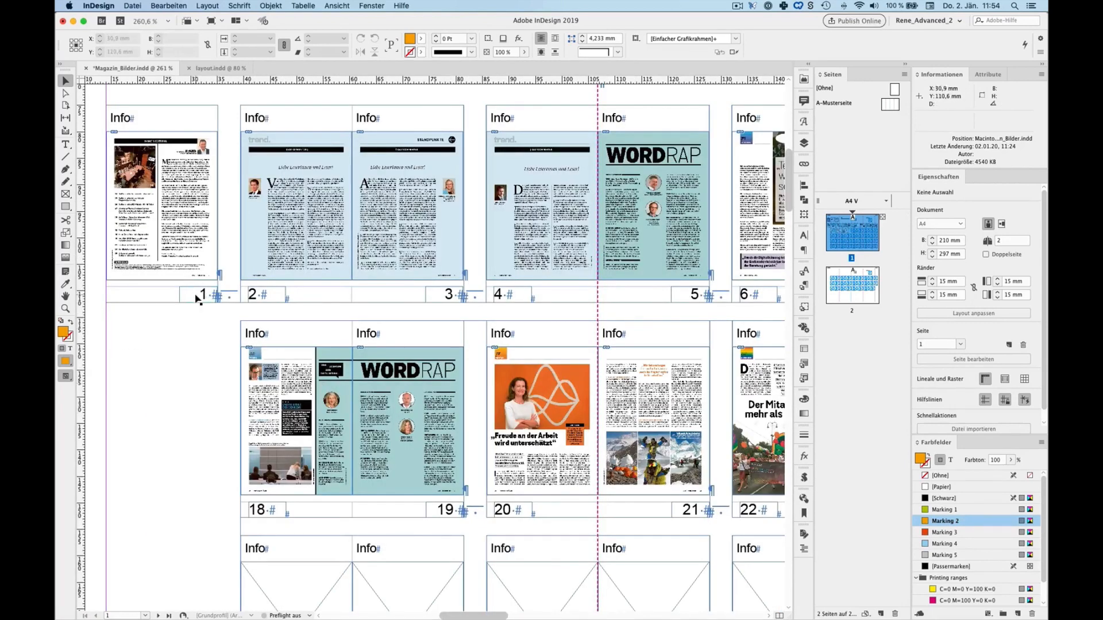
Make page 1's number cell start its list numbering at 3
left_click(201, 294)
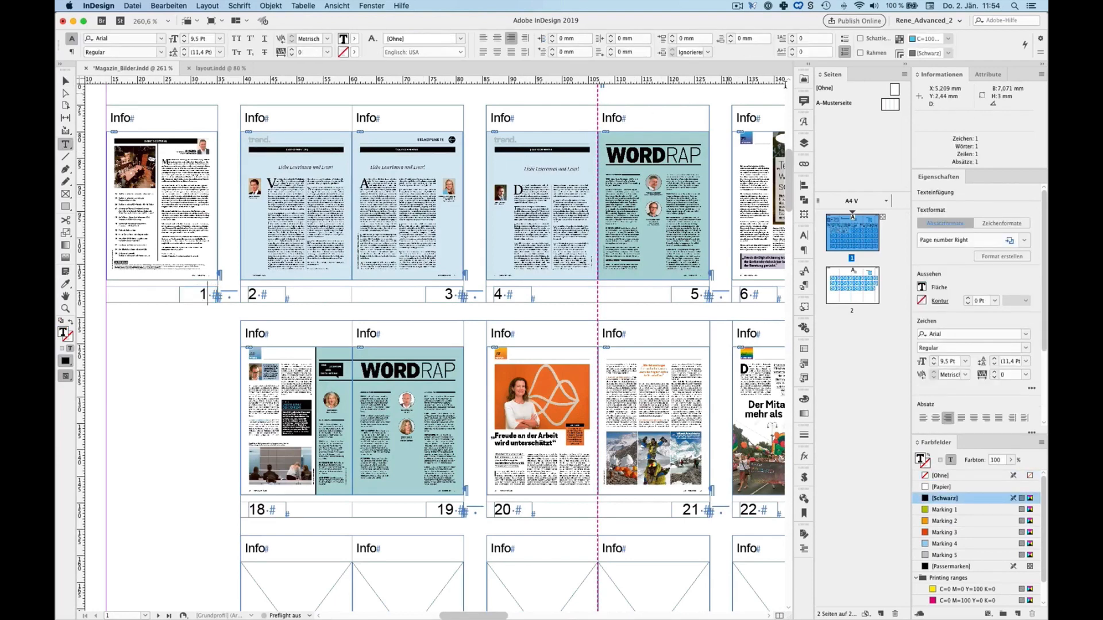
mouse_move(846, 53)
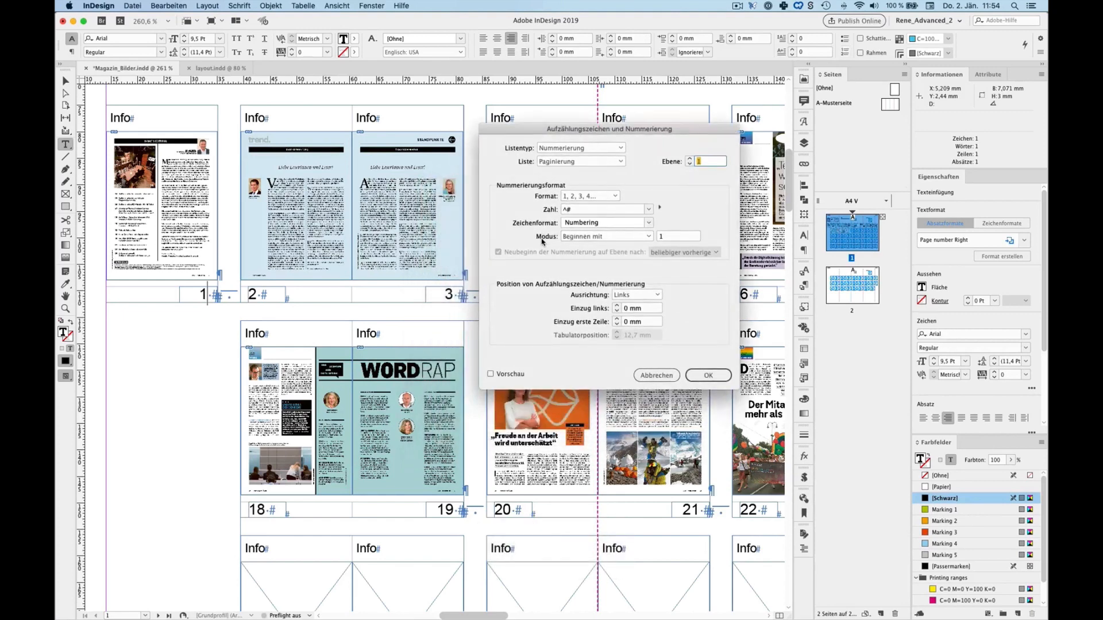
left_click(677, 236)
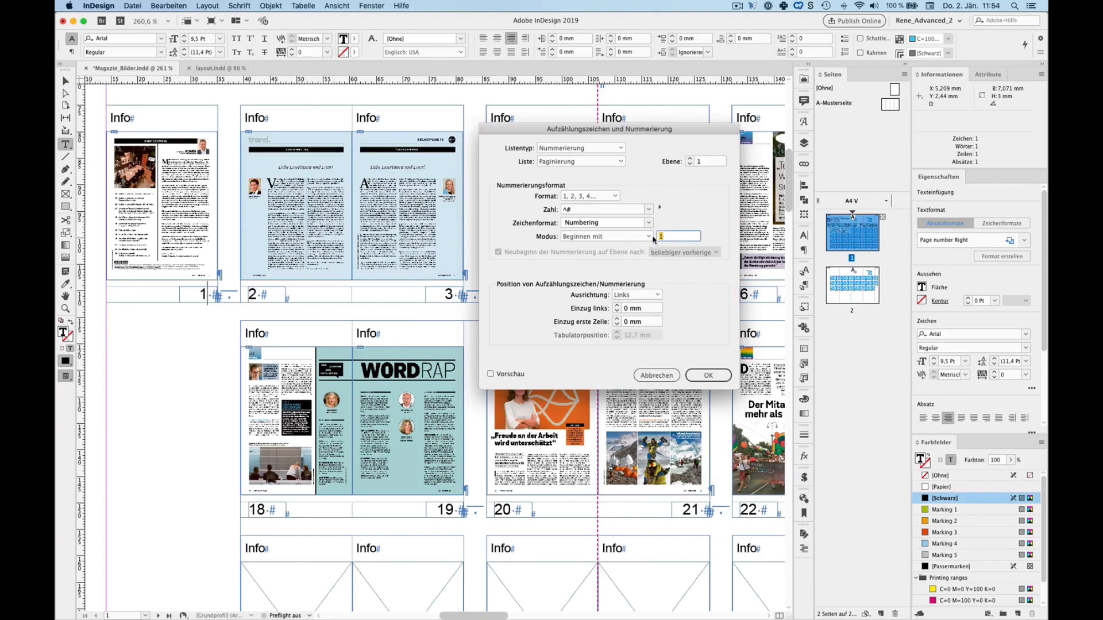
type("3")
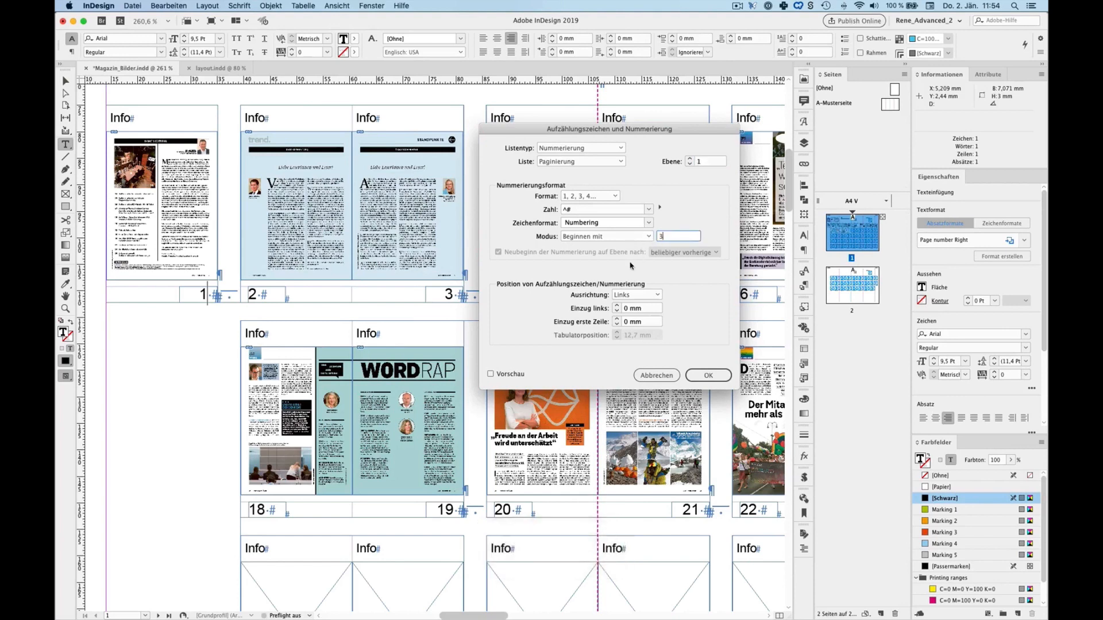